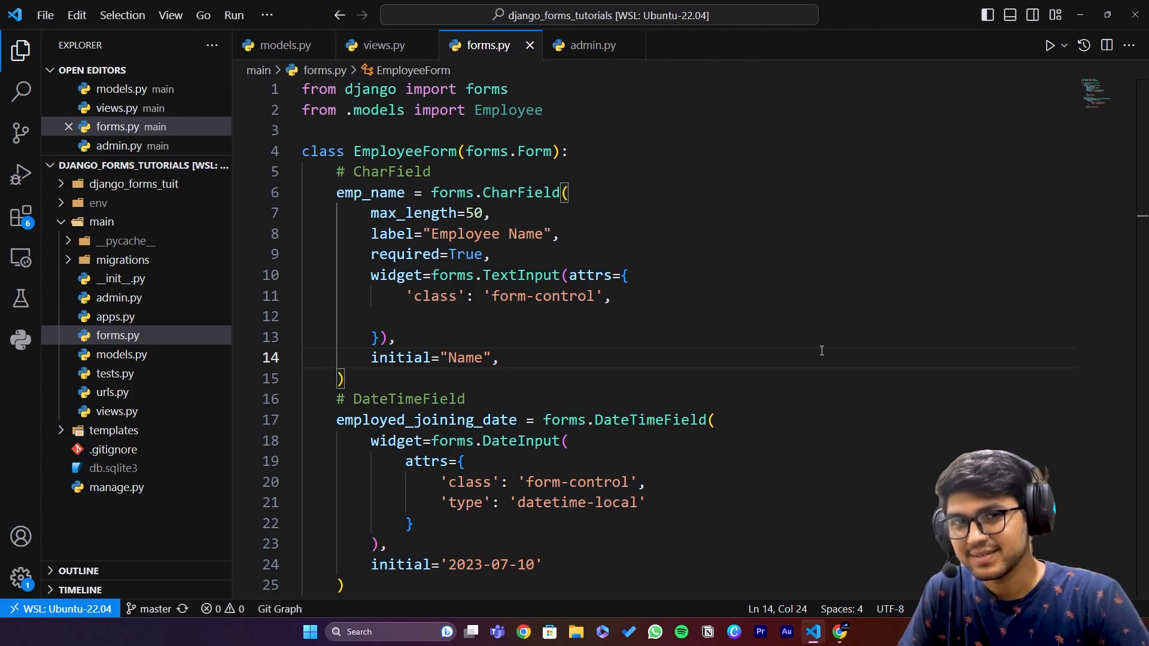
Add emp_email = models.EmailField(null=True, blank=True) to the Employee model in models.py
scroll(down, 3)
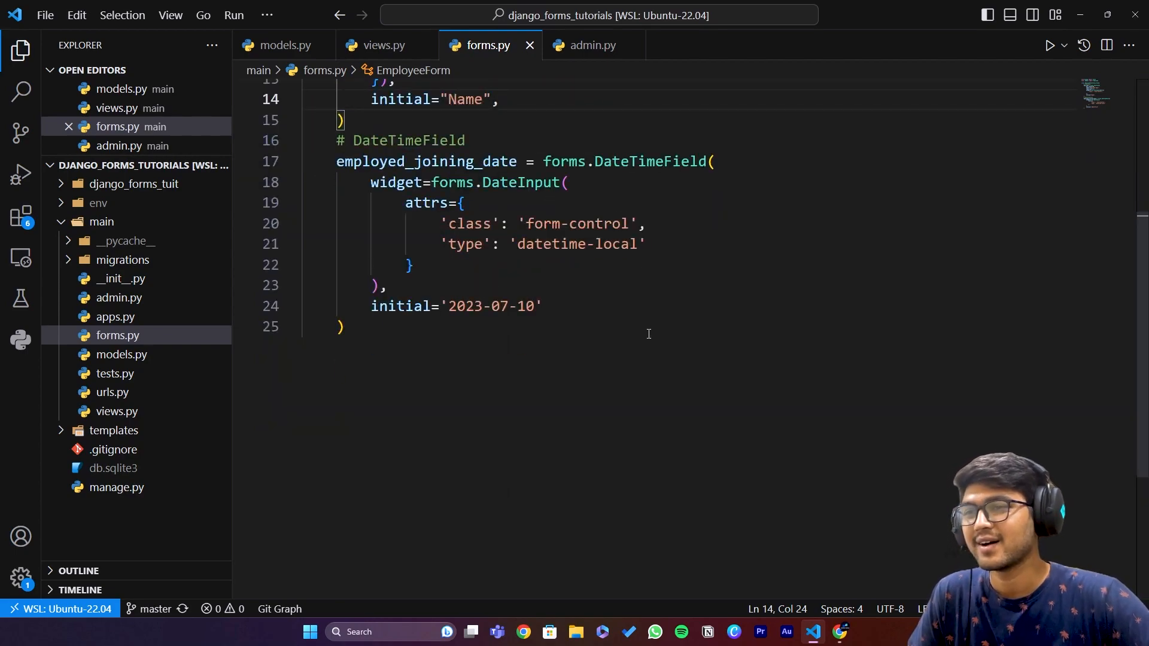
scroll(up, 3)
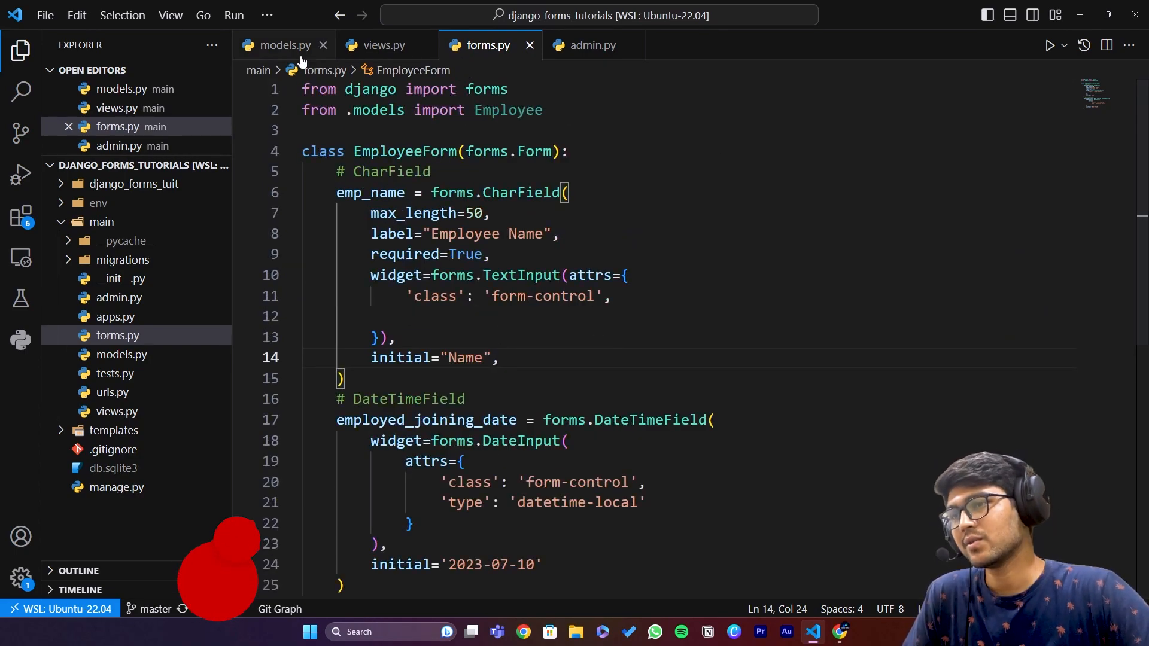
click(280, 45)
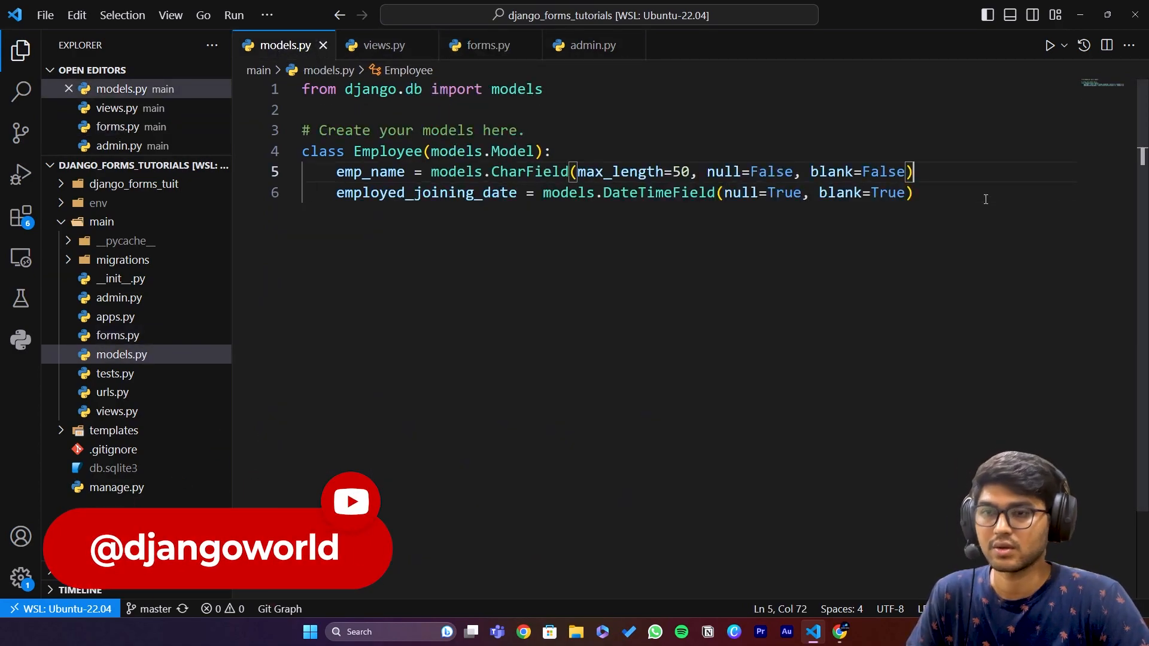
text(empo)
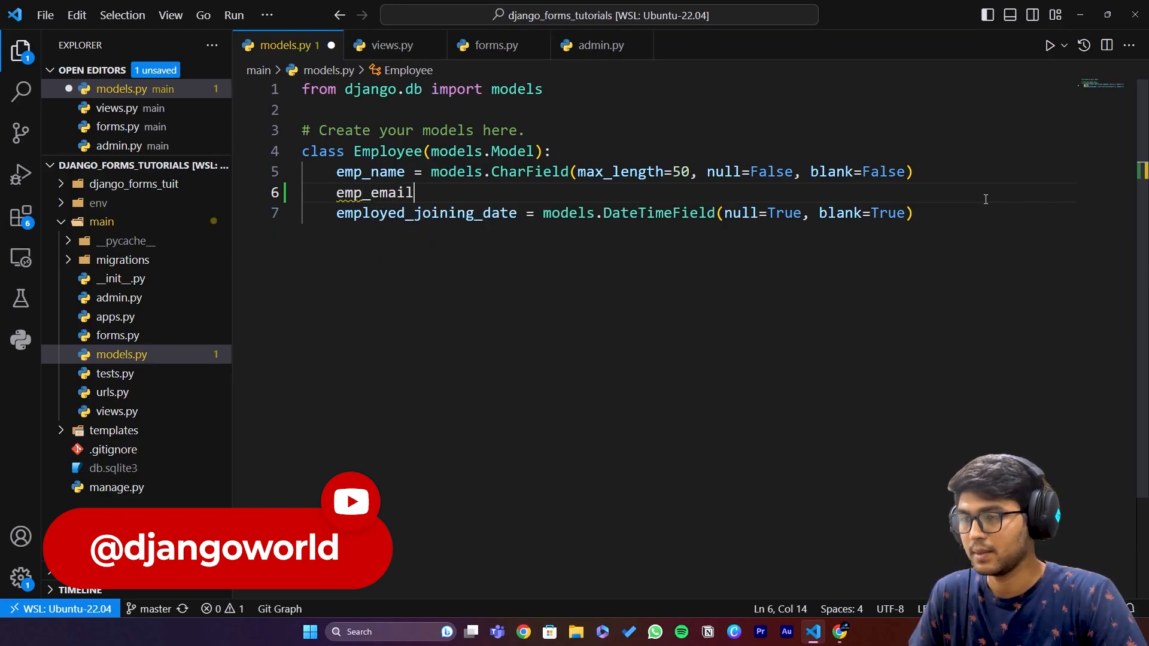
text(= models)
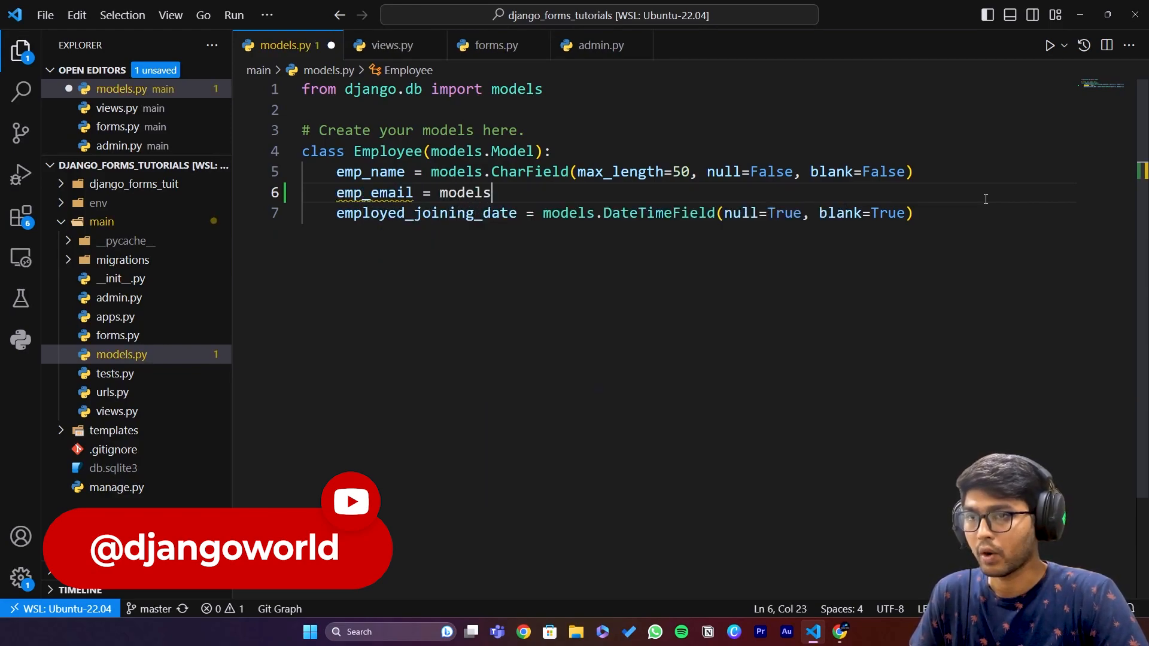
text(.EmailField)
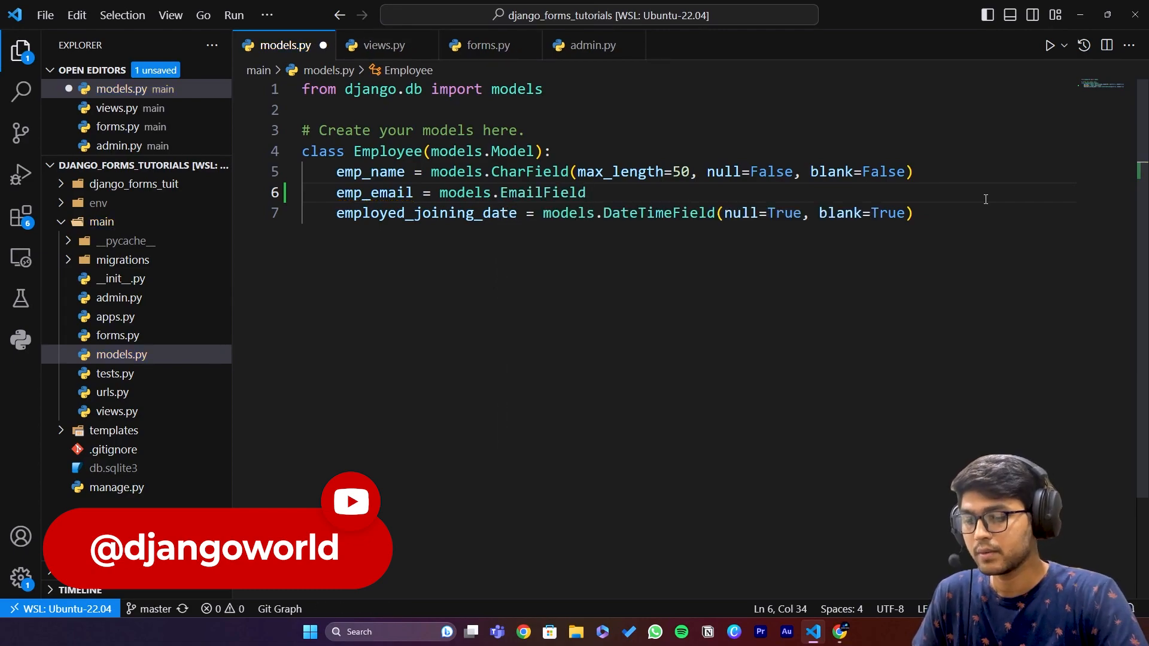
text(())
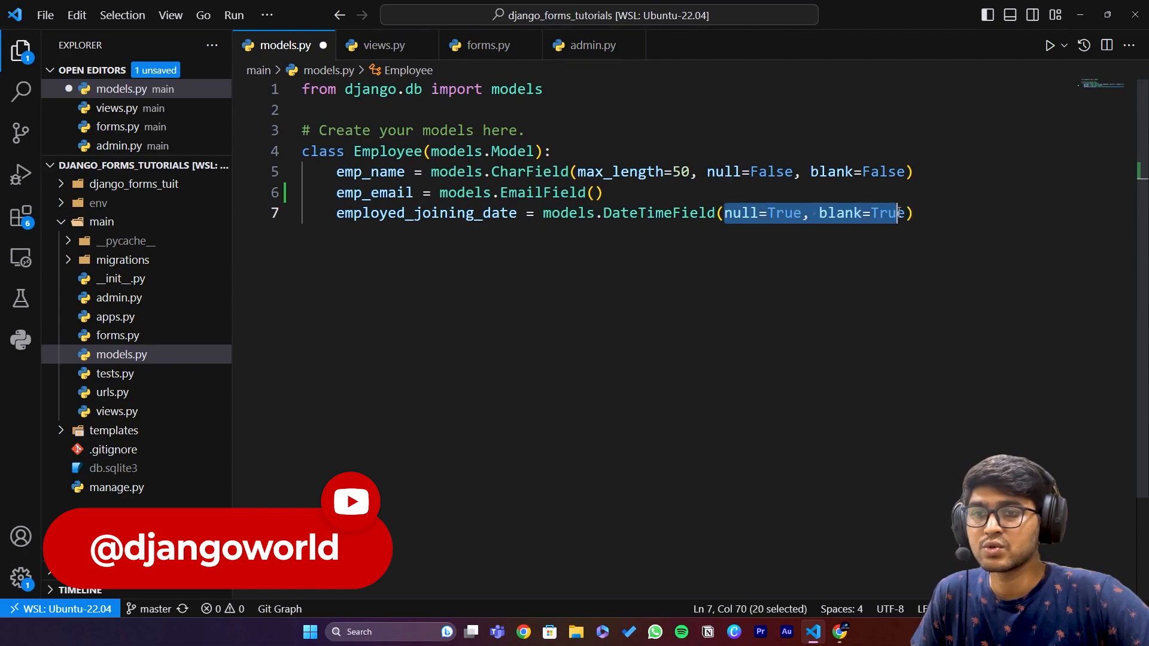
text(null=True, blank=True)
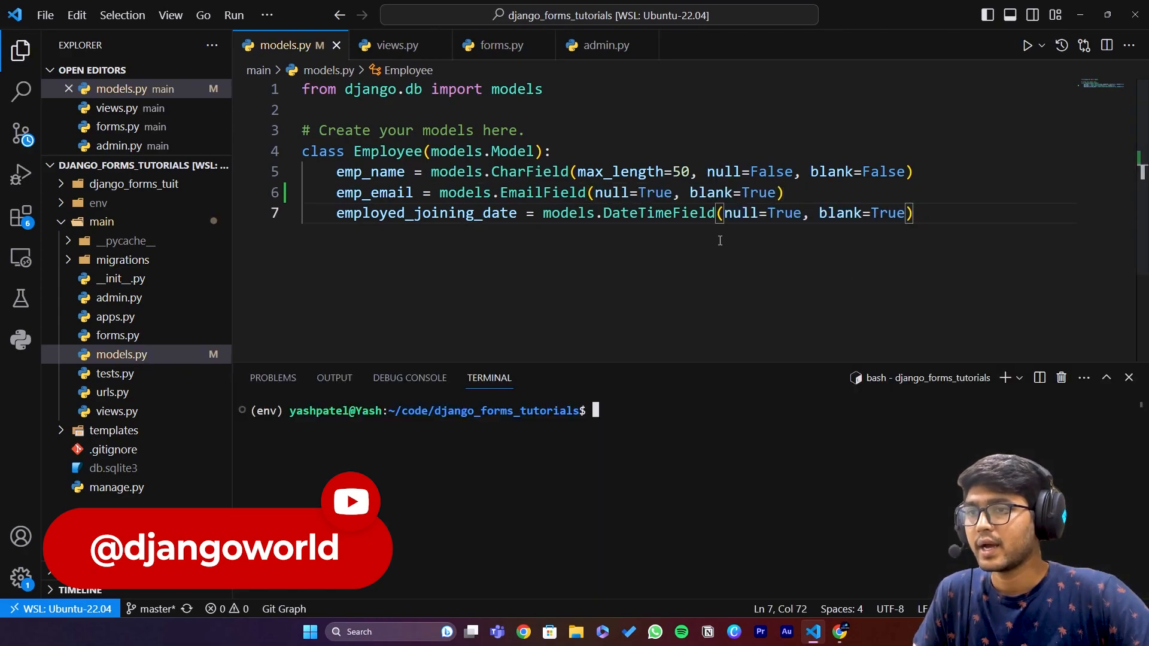
Run makemigrations and migrate to create and apply the emp_email migration
text(python)
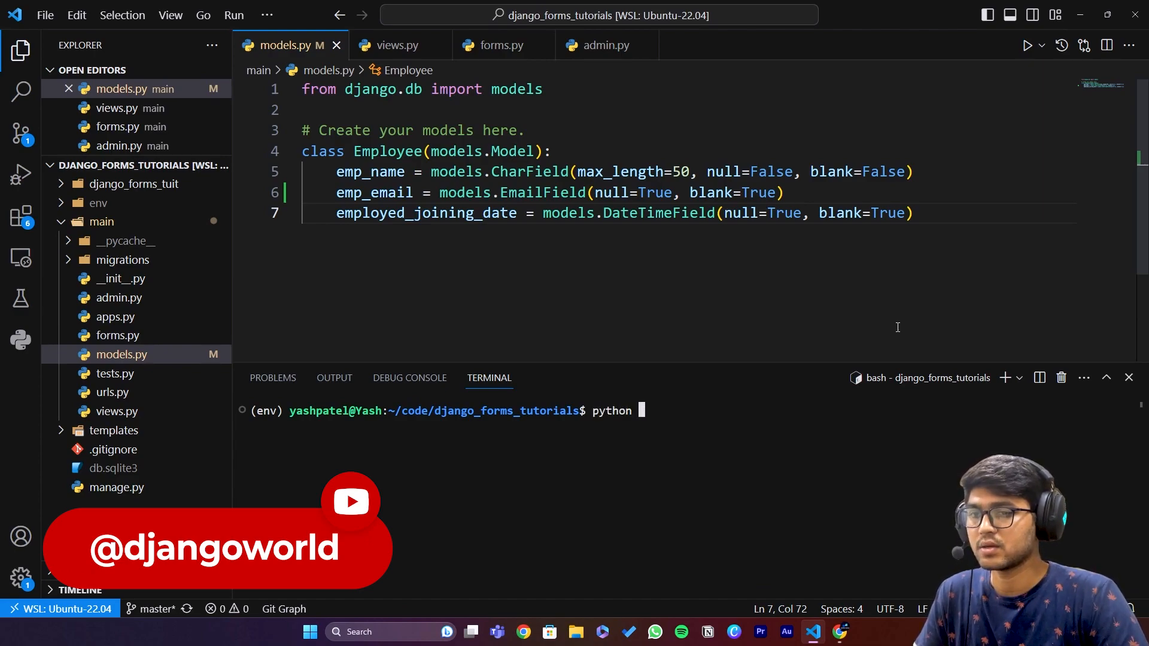
text(manage.py)
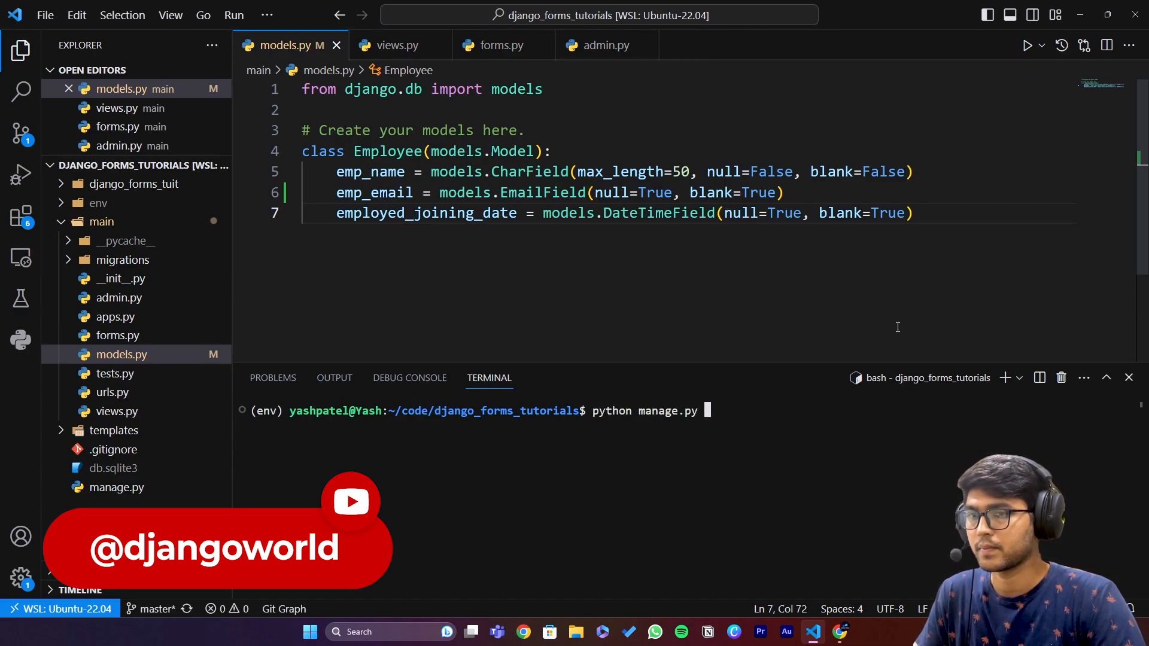
text(make)
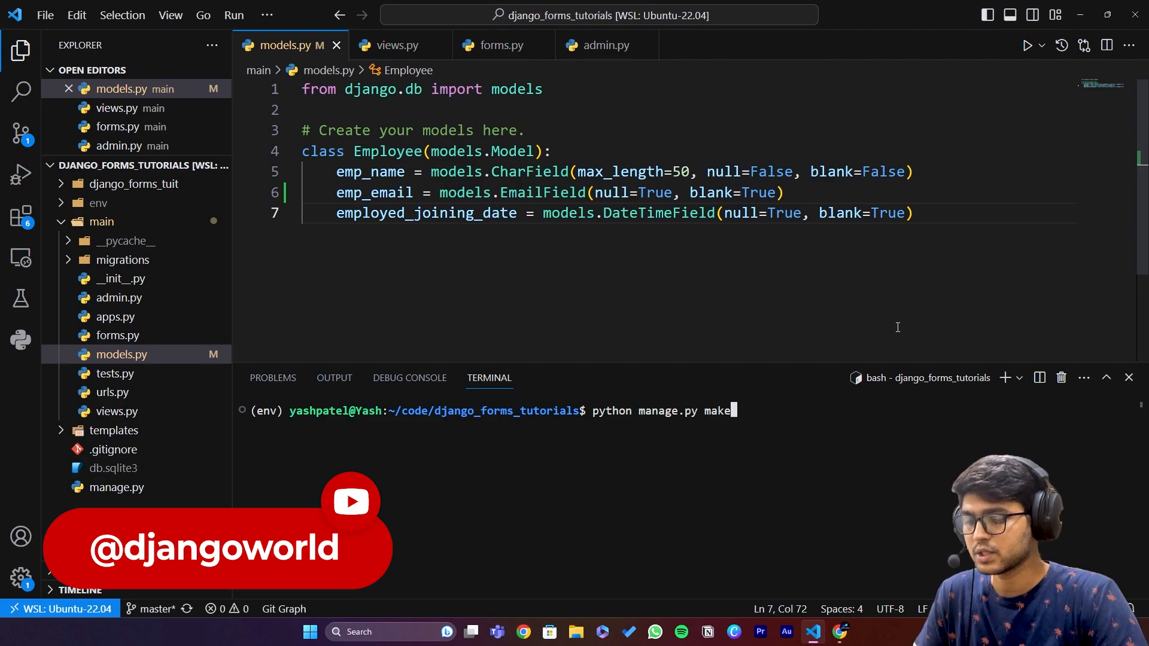
key(Return)
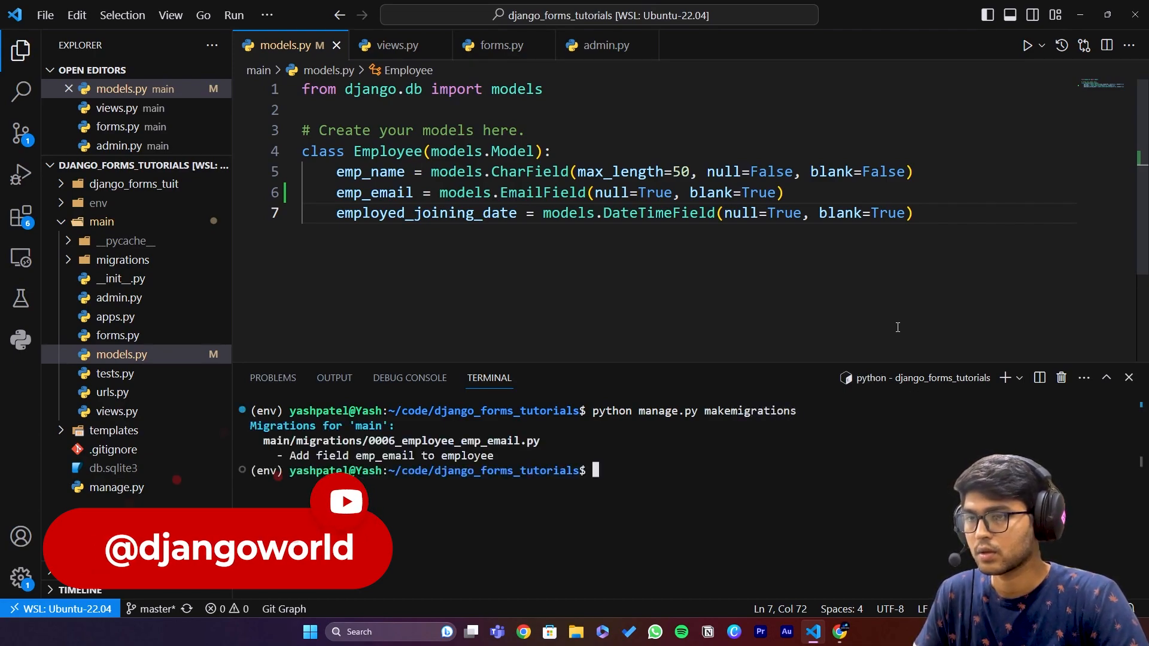
text(python manage.py mi)
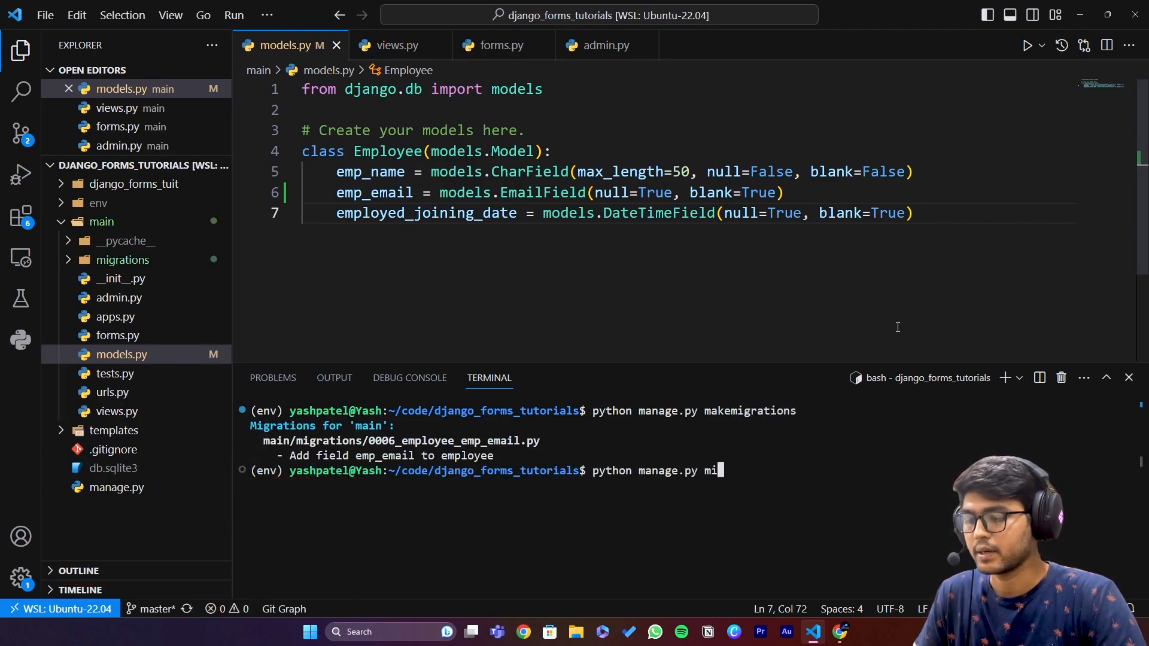
key(Return)
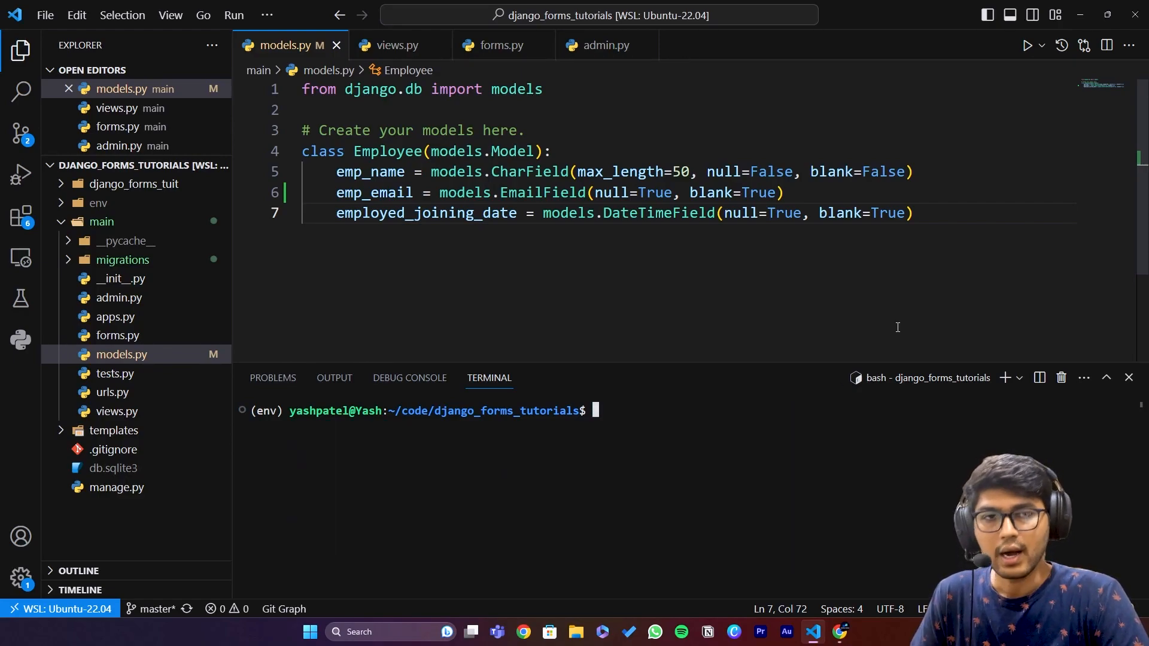
Start the development server with runserver and select the emp_email name for reuse
text(python m)
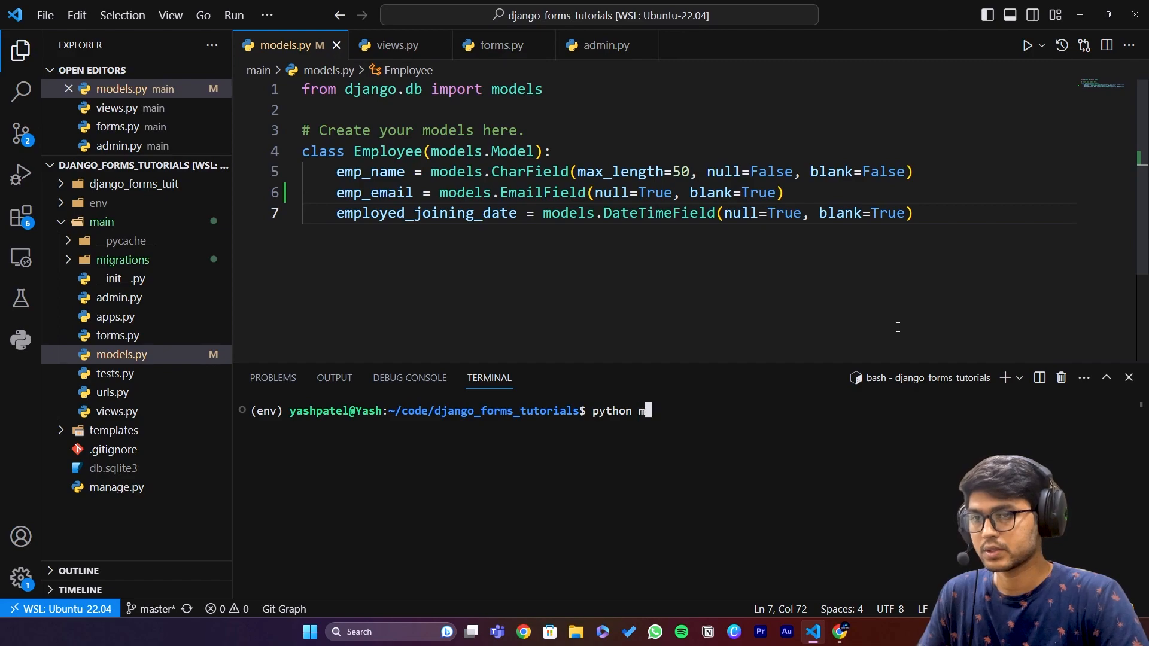
text(anage.py runserv)
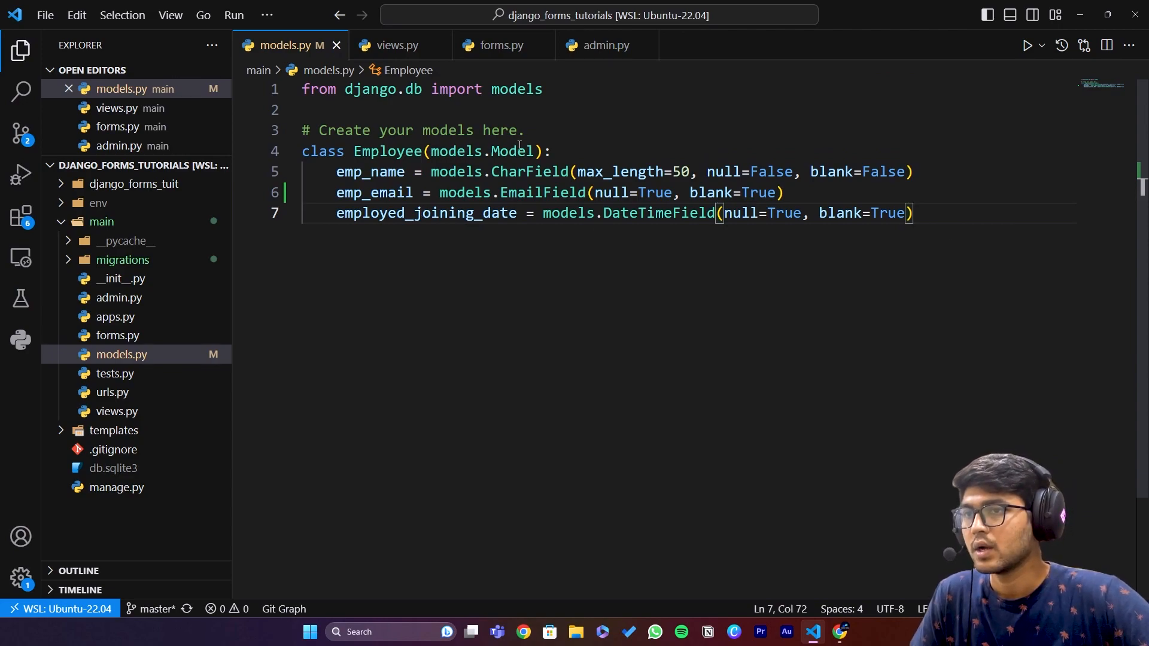
double_click(374, 191)
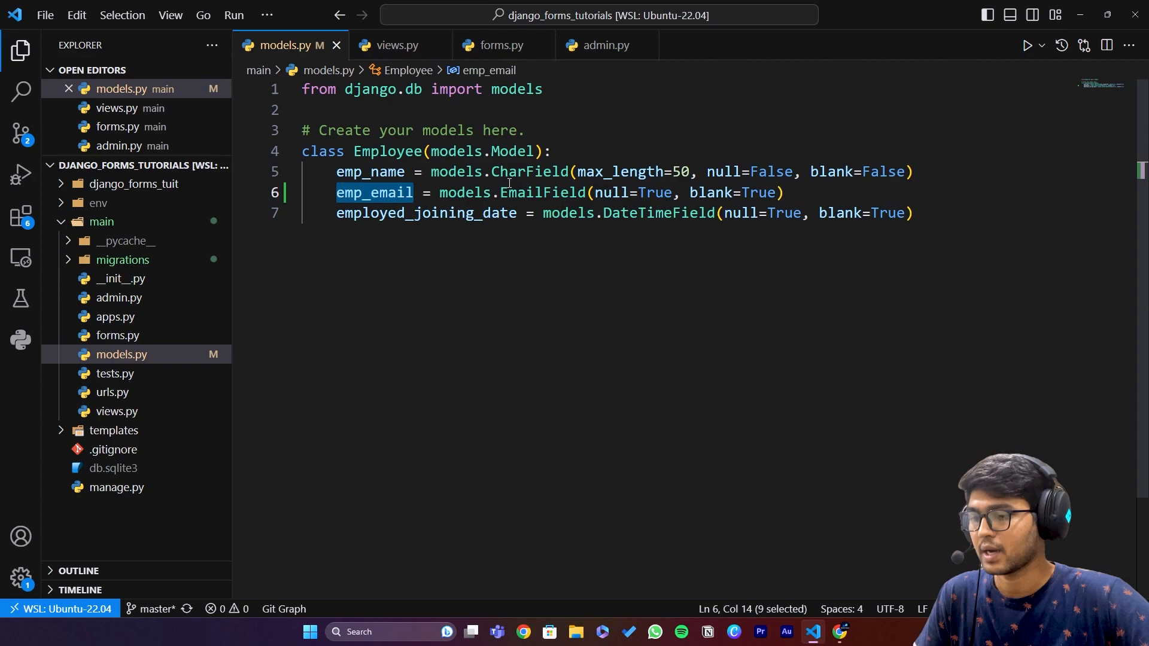
mouse_move(456, 171)
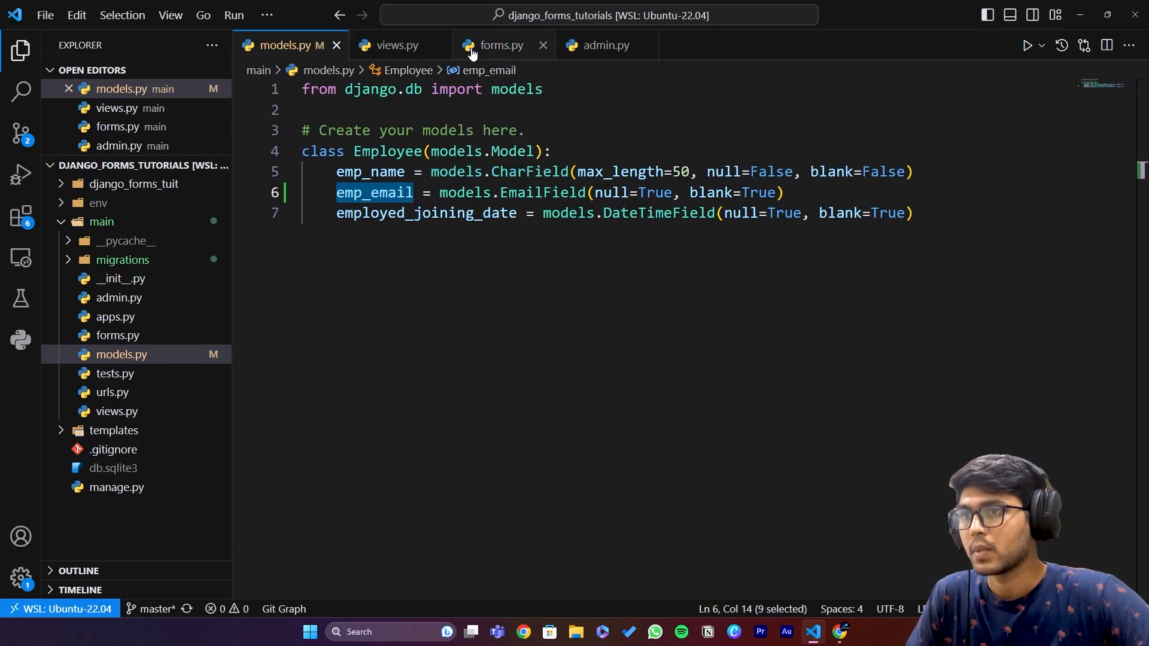
Start emp_email = forms.EmailInput( with empty parentheses in EmployeeForm in forms.py
click(500, 44)
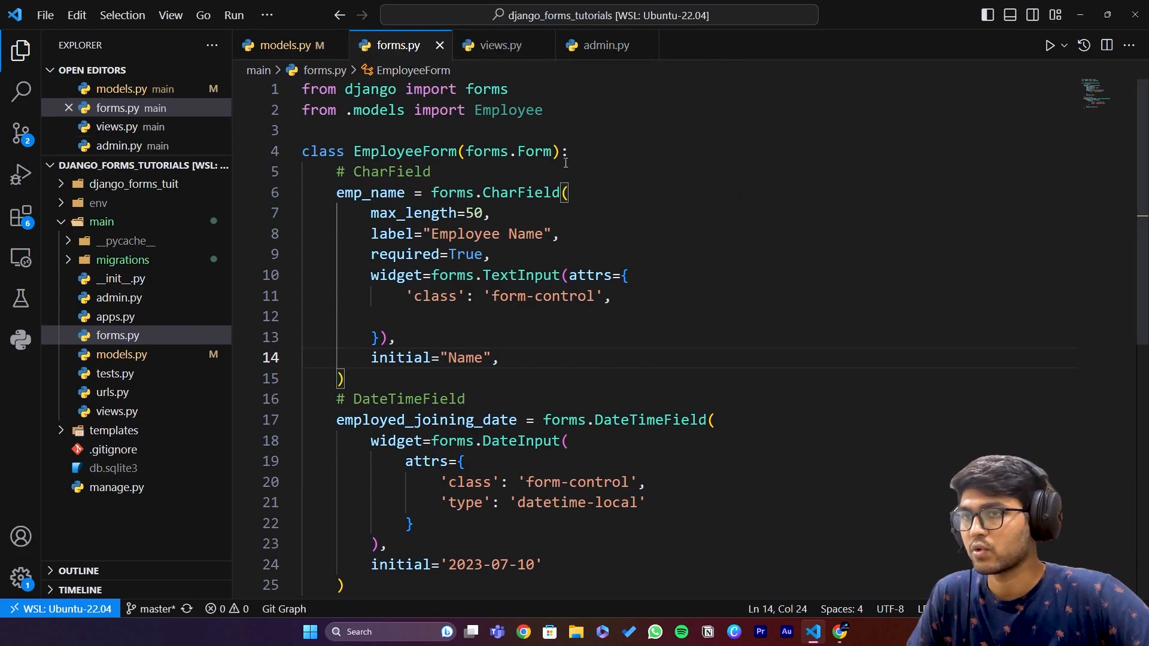
scroll(down, 3)
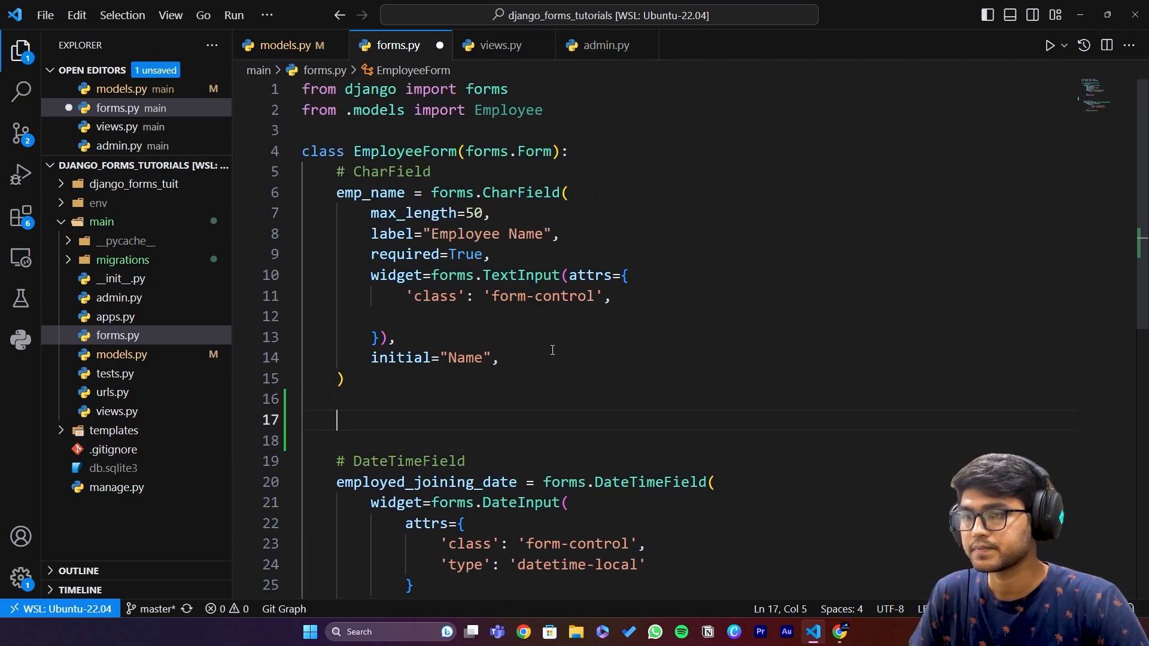
text(emp_email)
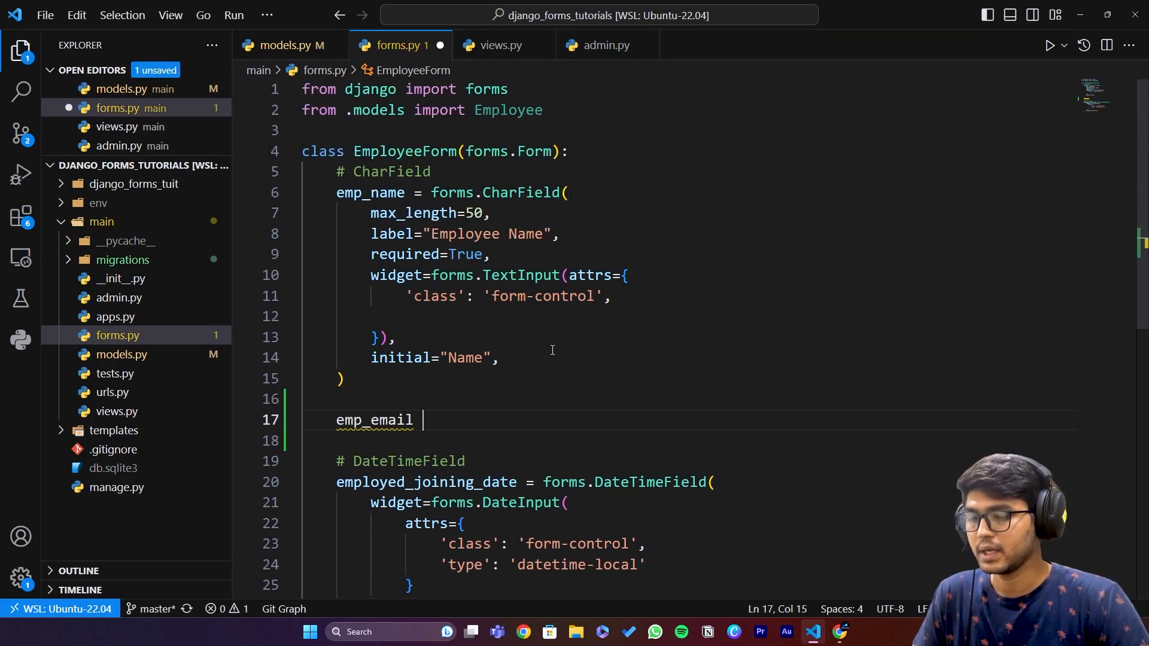
text(= forms.)
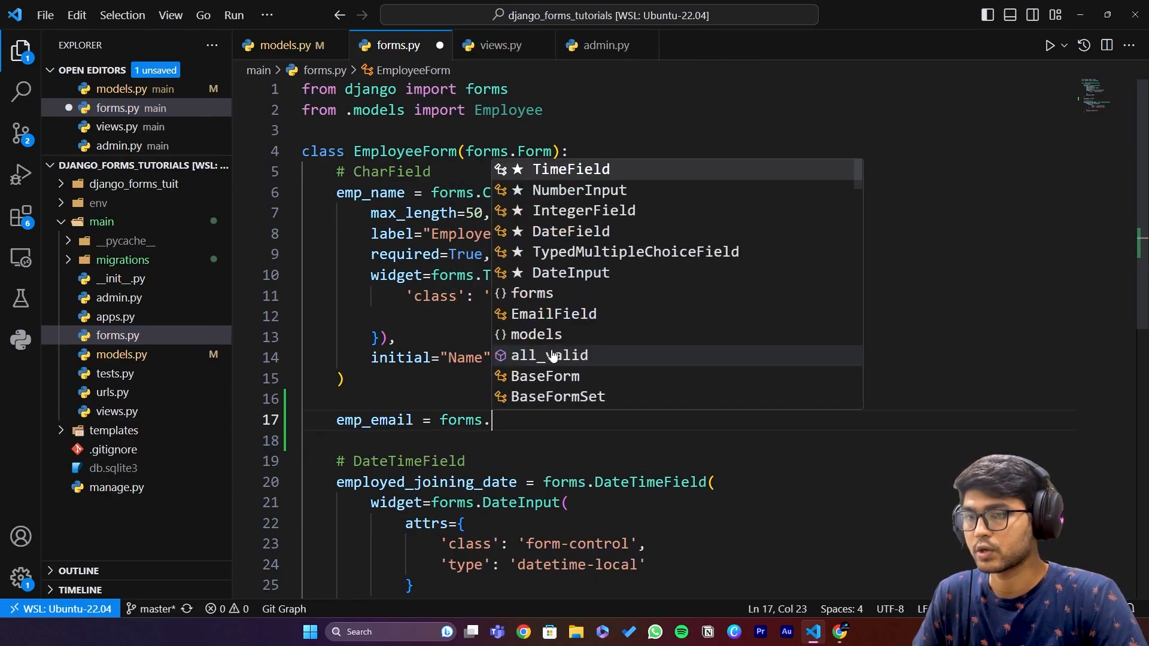
text(Ema)
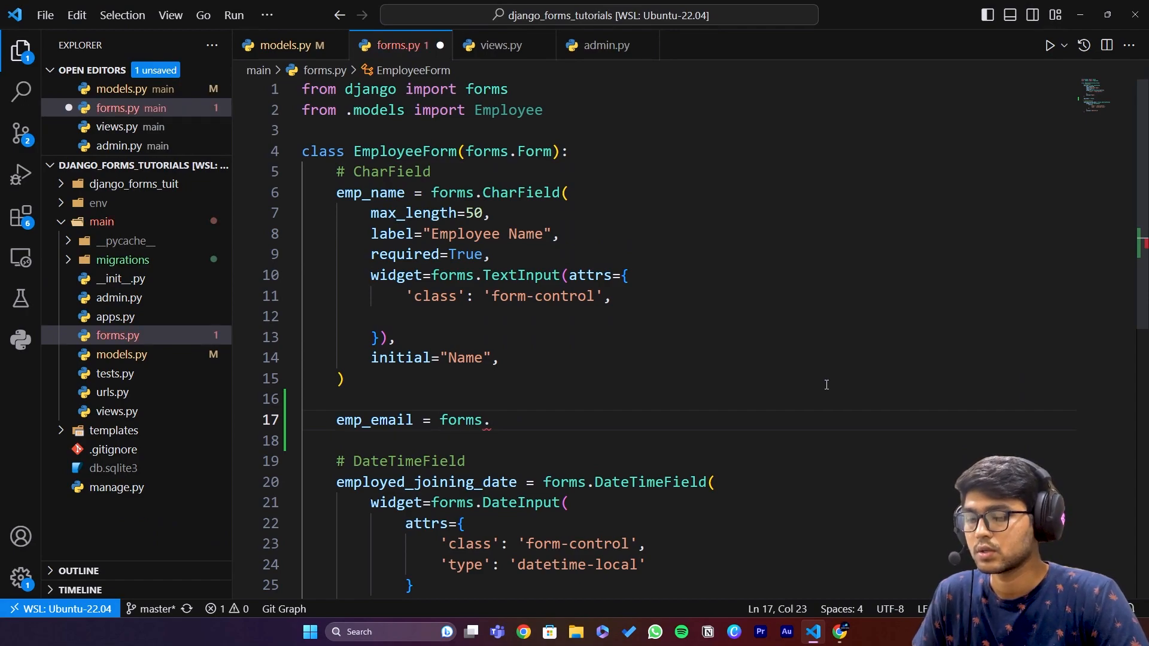
text(EmailInput)
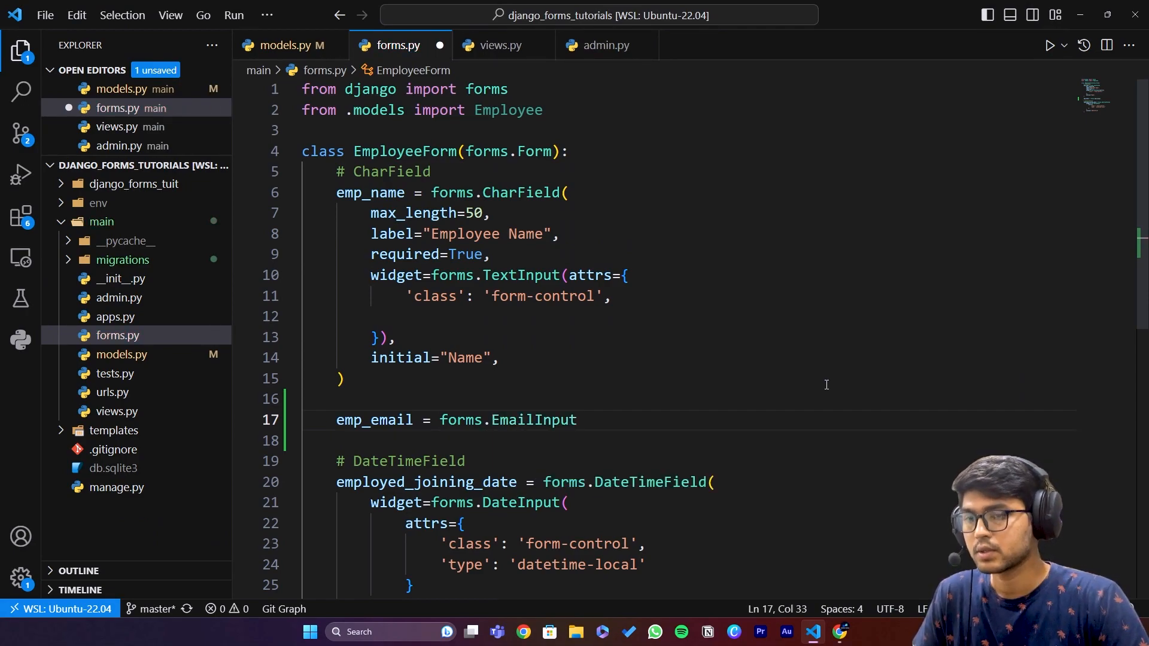
text(()
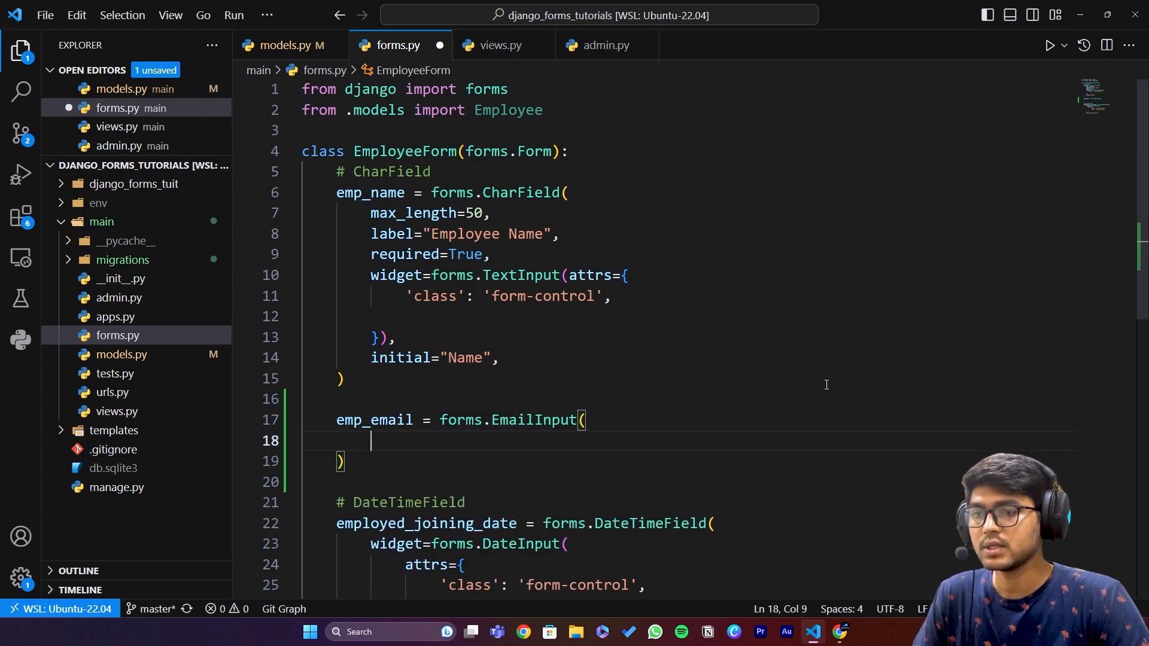
scroll(down, 3)
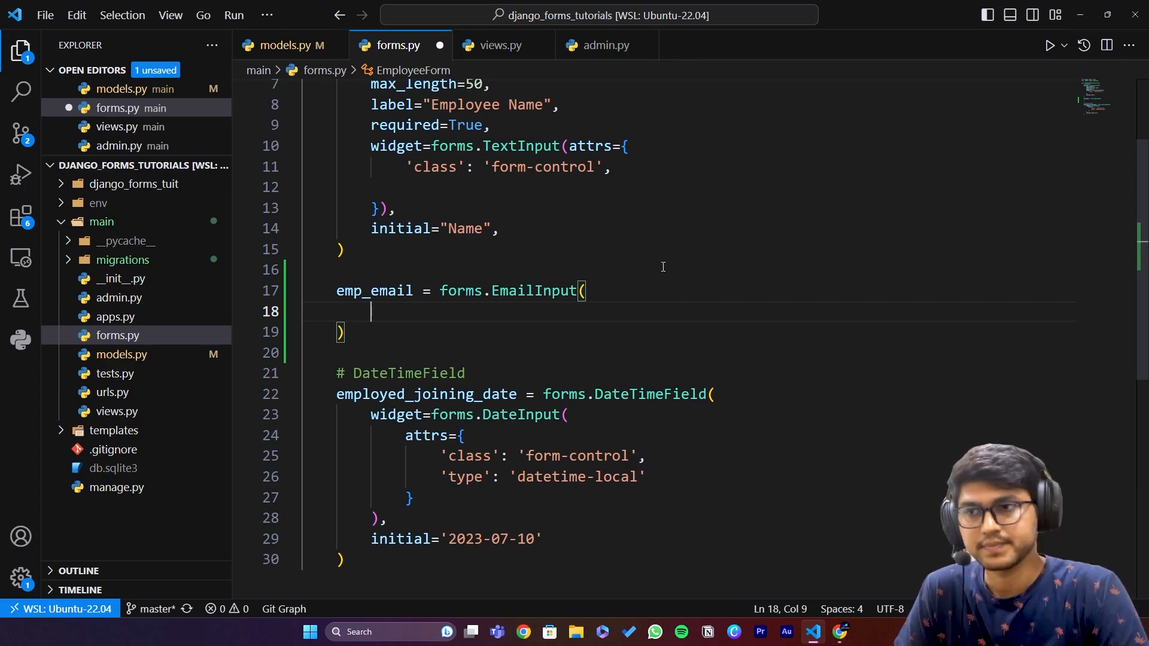
Make emp_email an EmailField with label "Employee Email" and widget forms.EmailInput
scroll(up, 3)
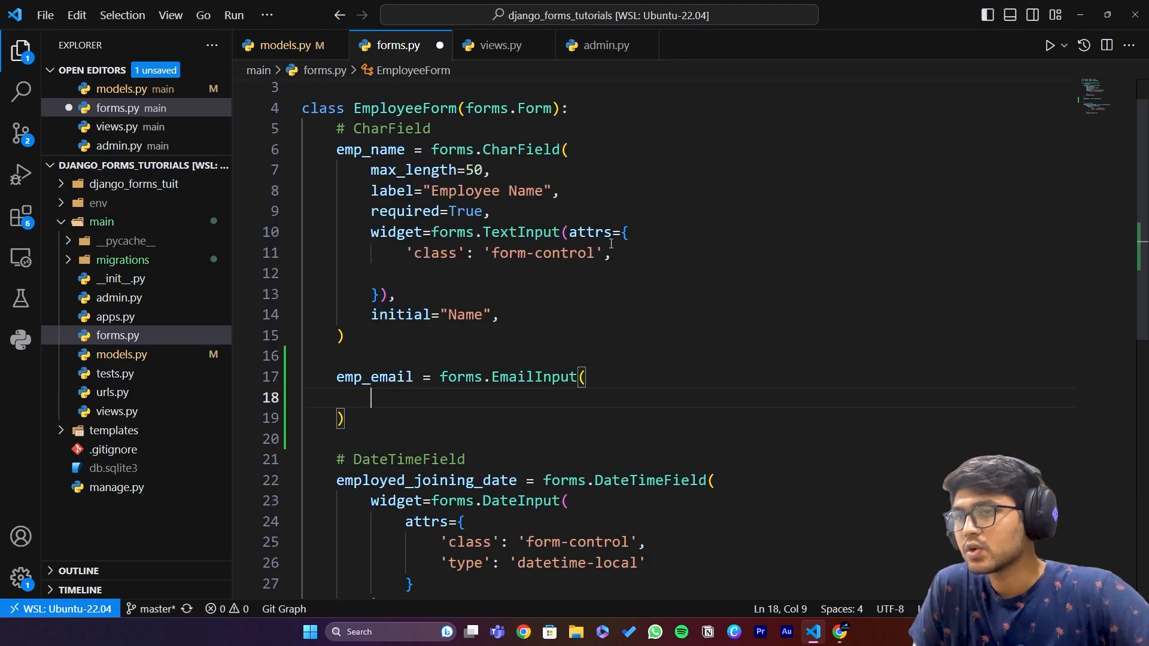
mouse_move(618, 460)
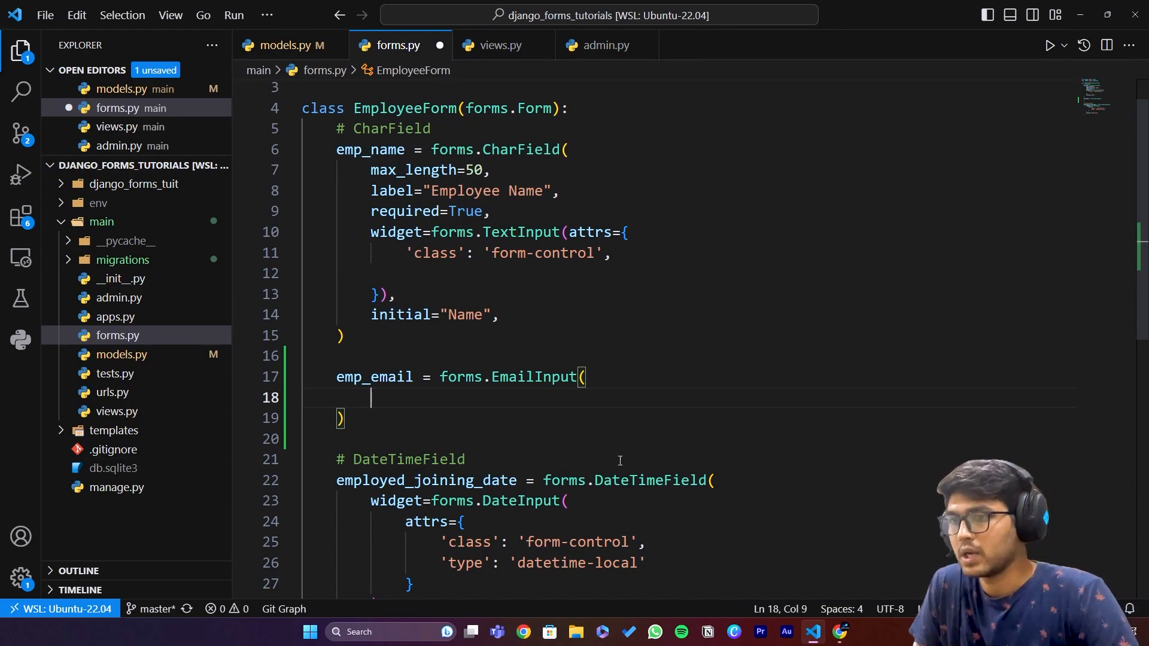
text(label = "")
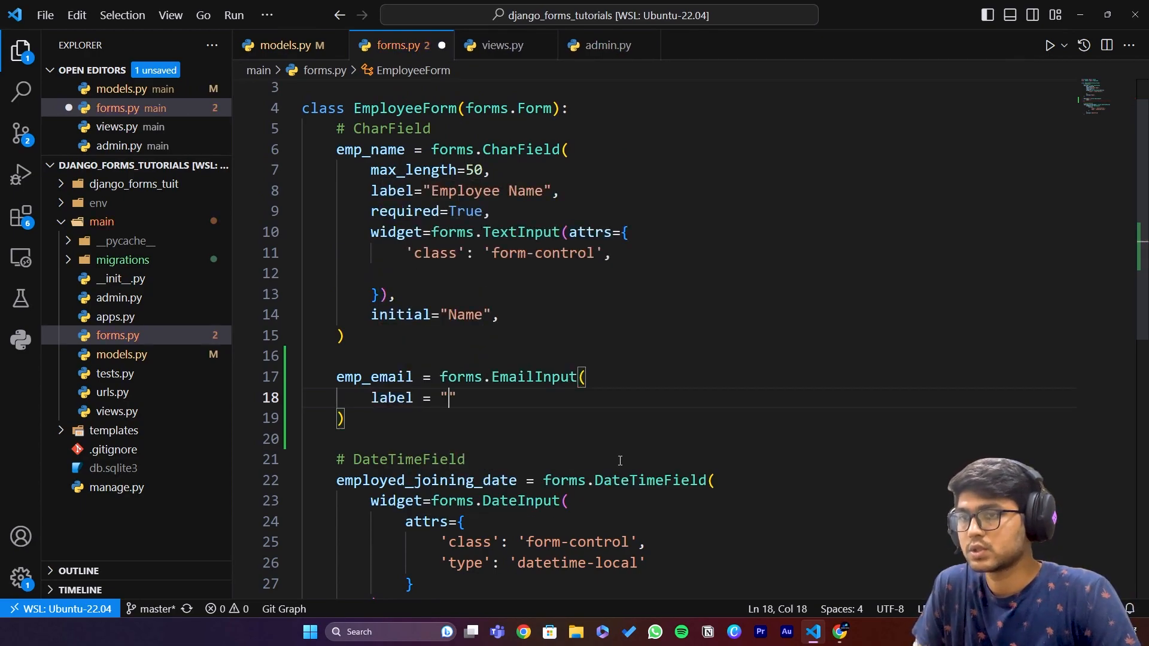
text(Employe)
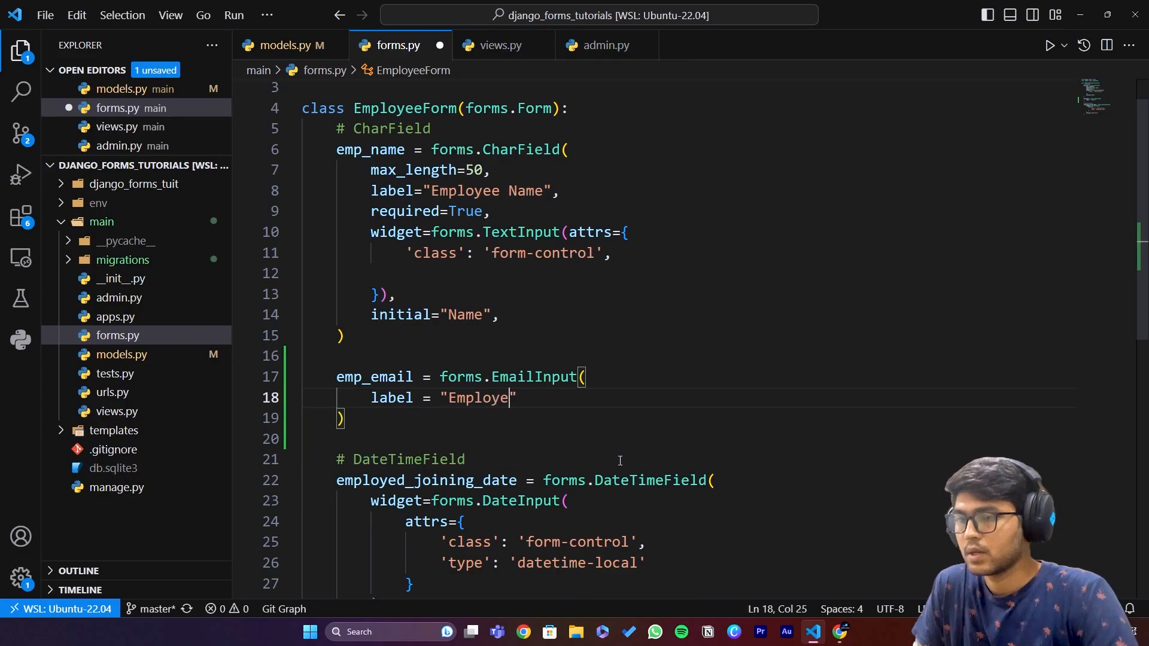
text(Email)
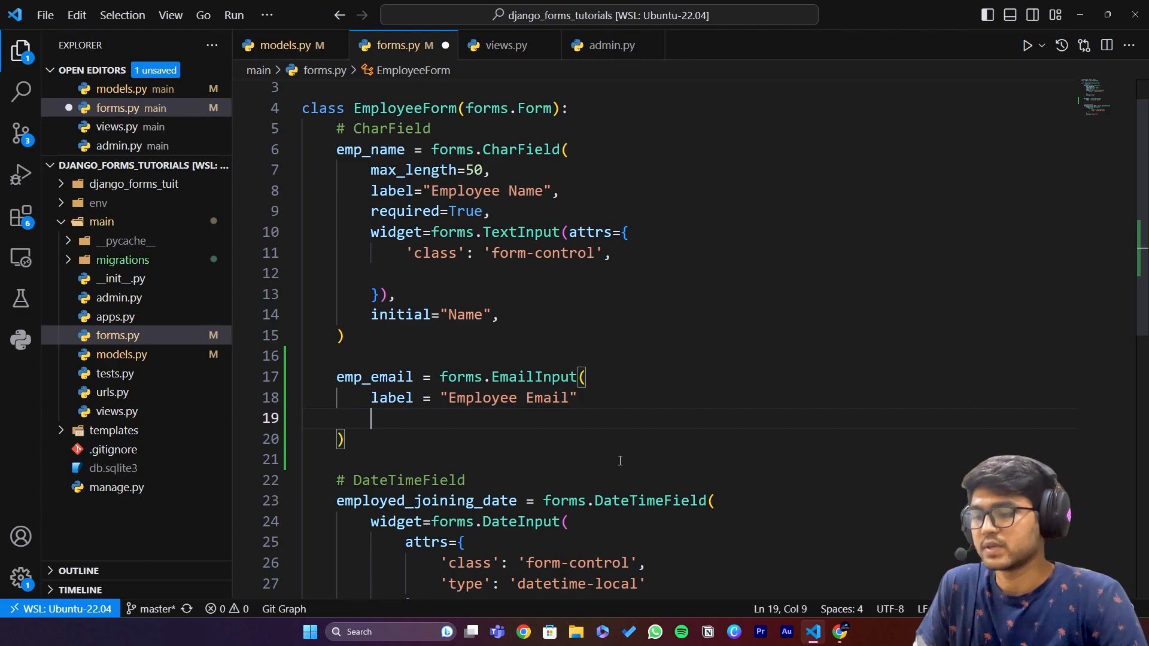
text(widge)
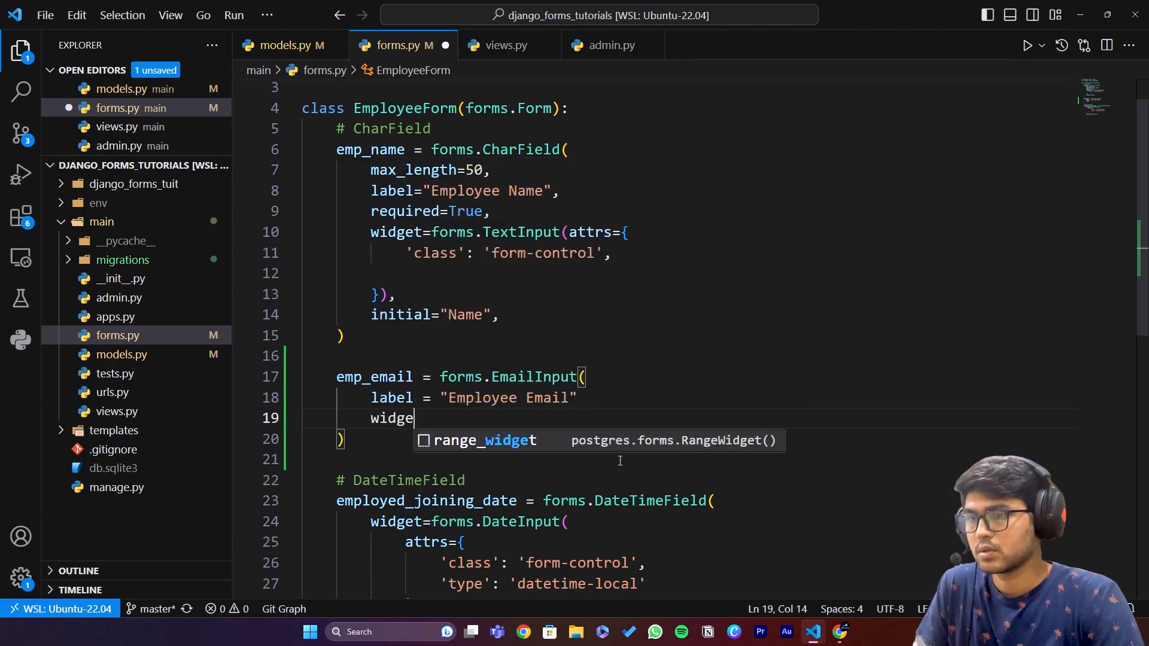
text(=)
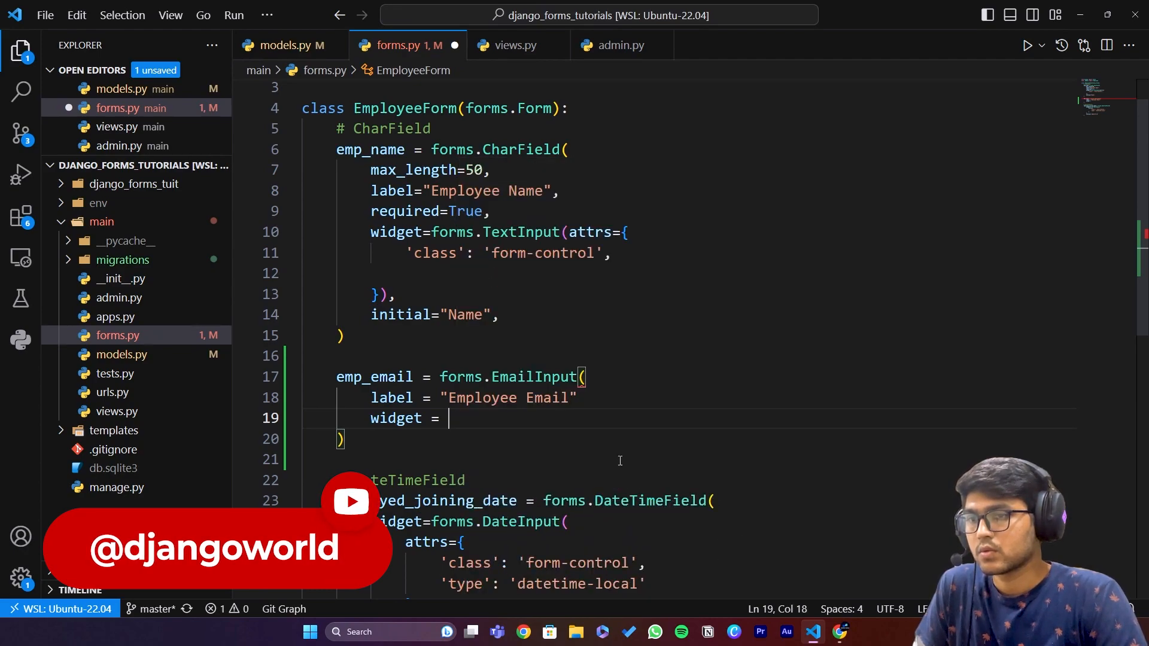
text(forms,)
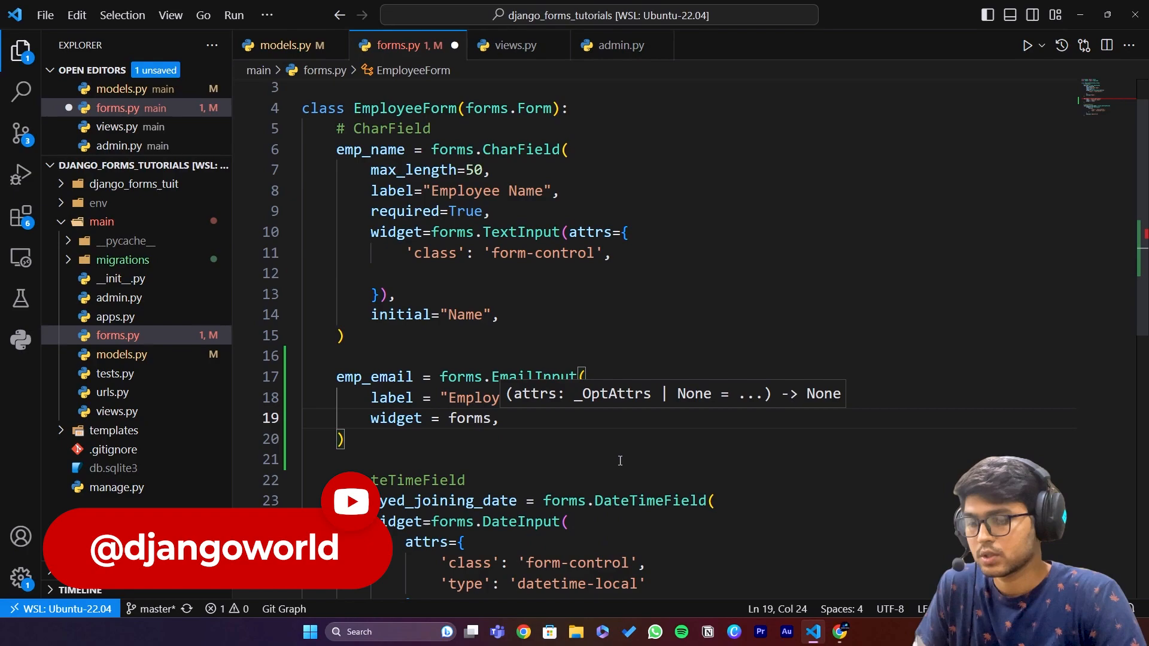
text(E)
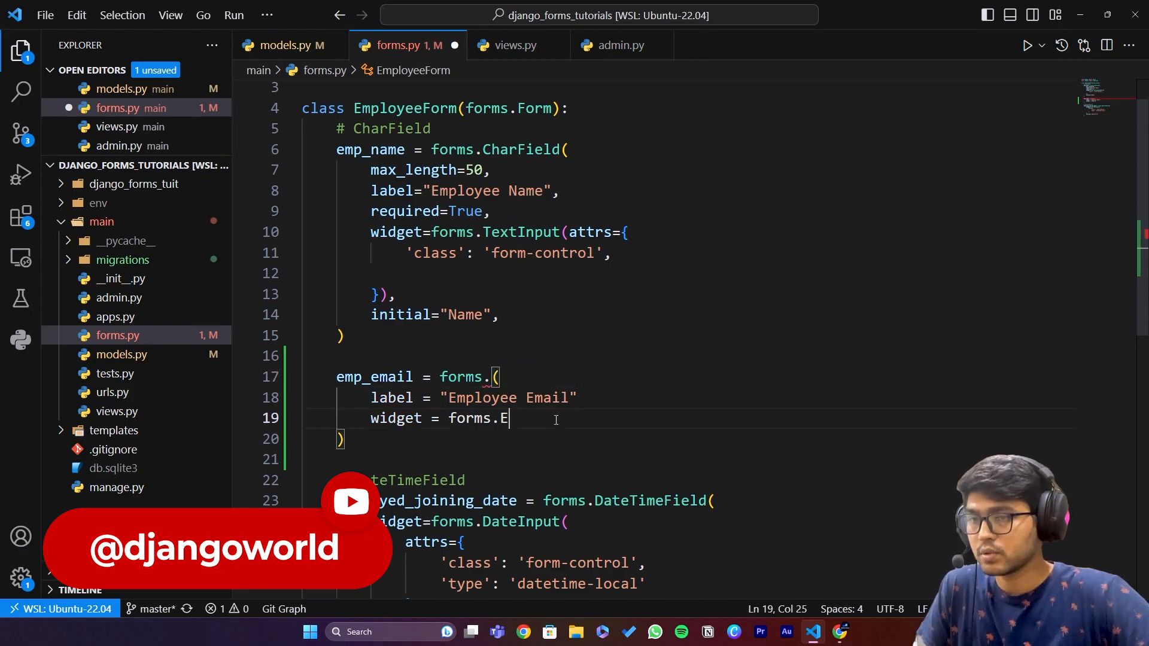
text(mailInput)
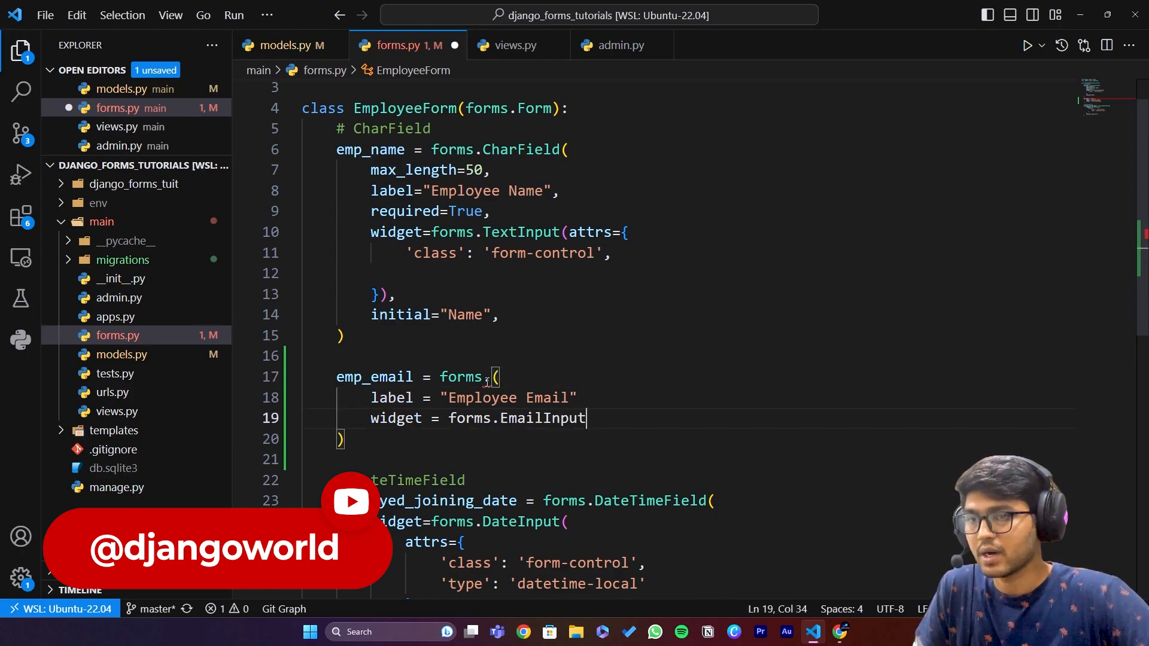
text(EmailField)
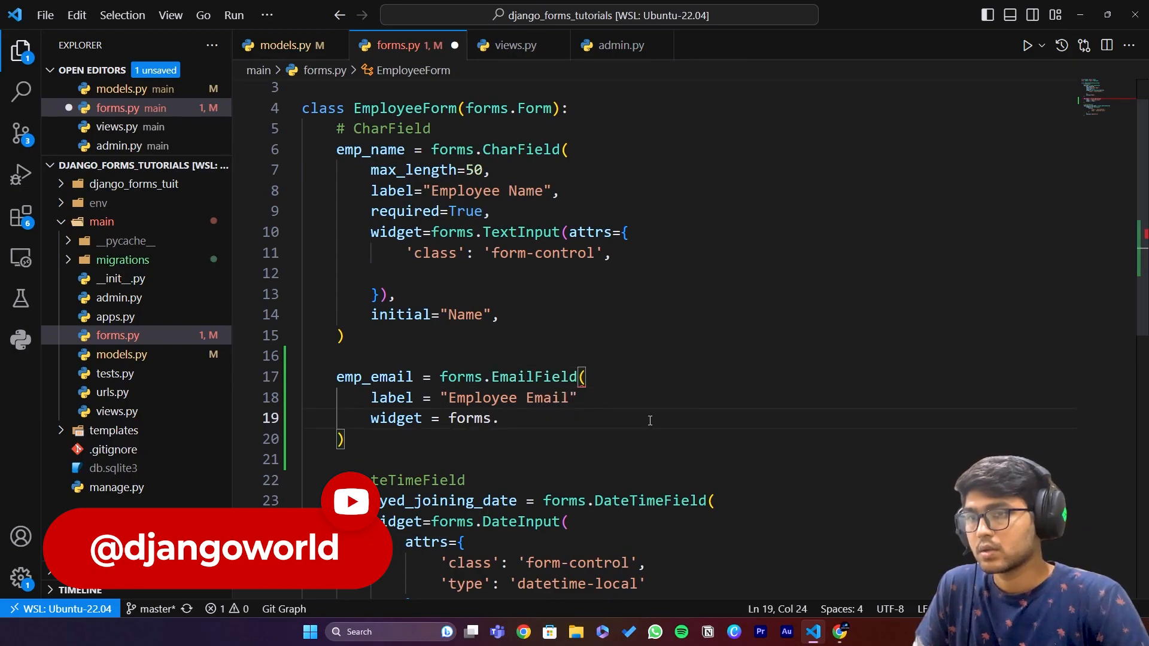
text(Ema)
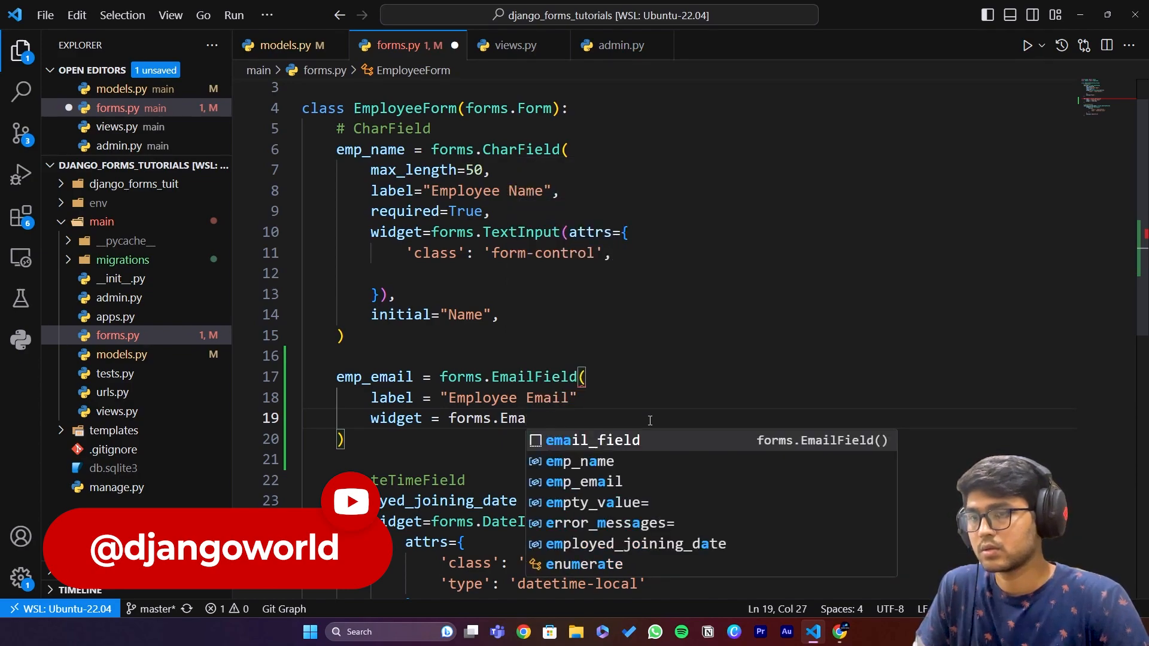
text(ilInput)
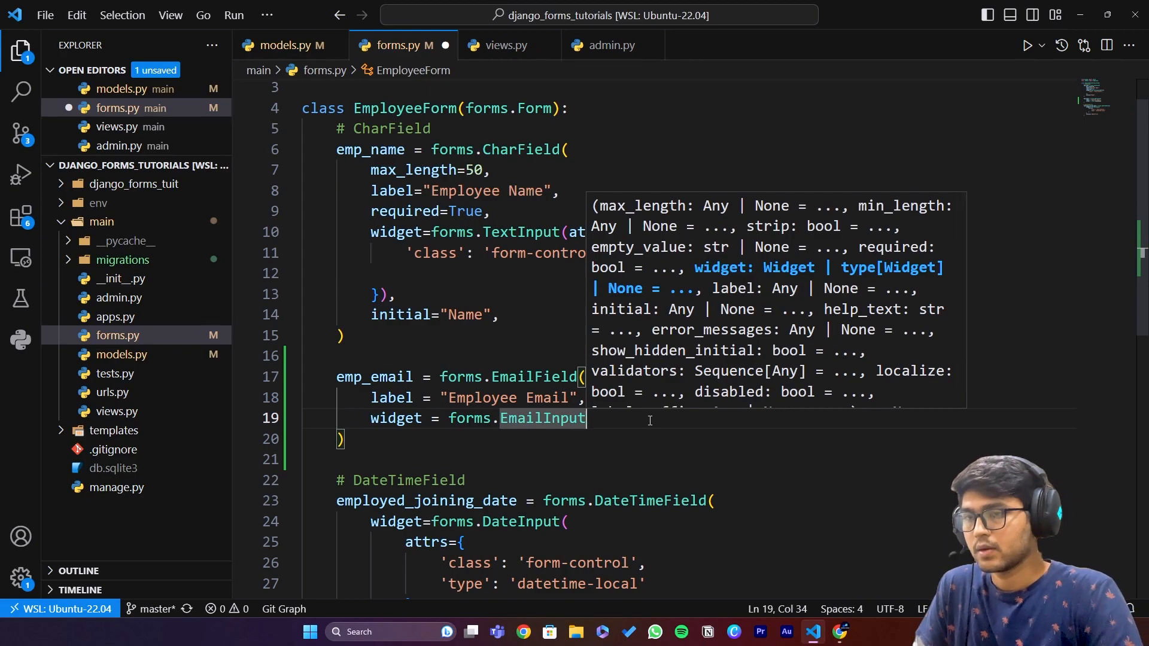
Give the EmailInput widget attrs class 'form-control' and type 'email'
text(())
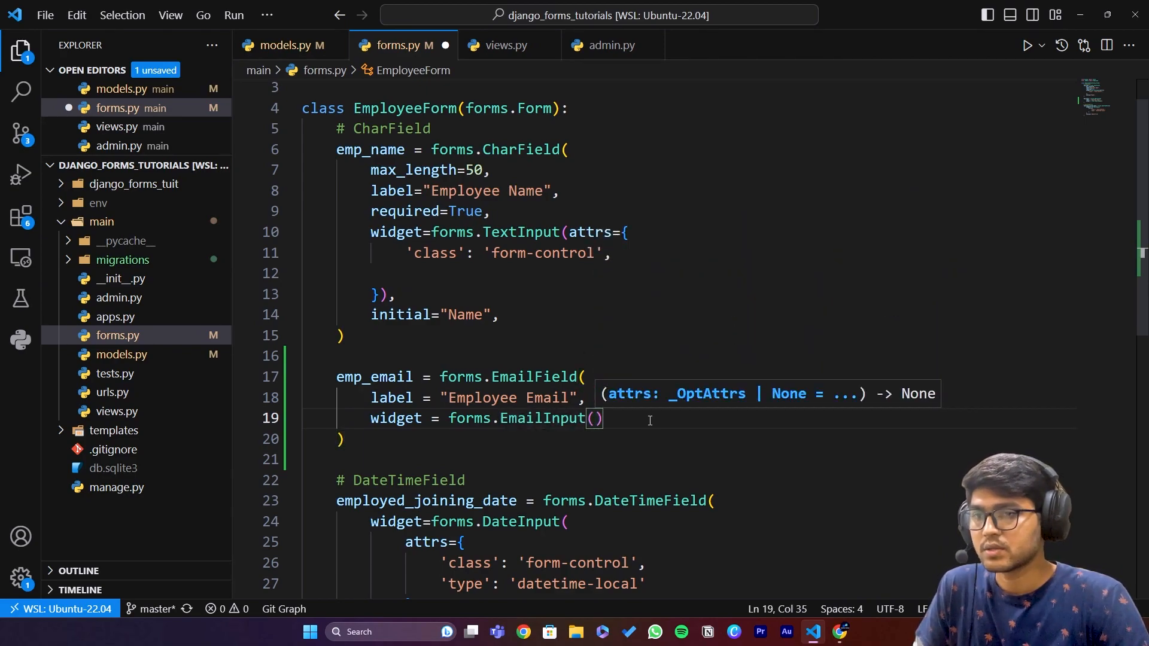
text(att)
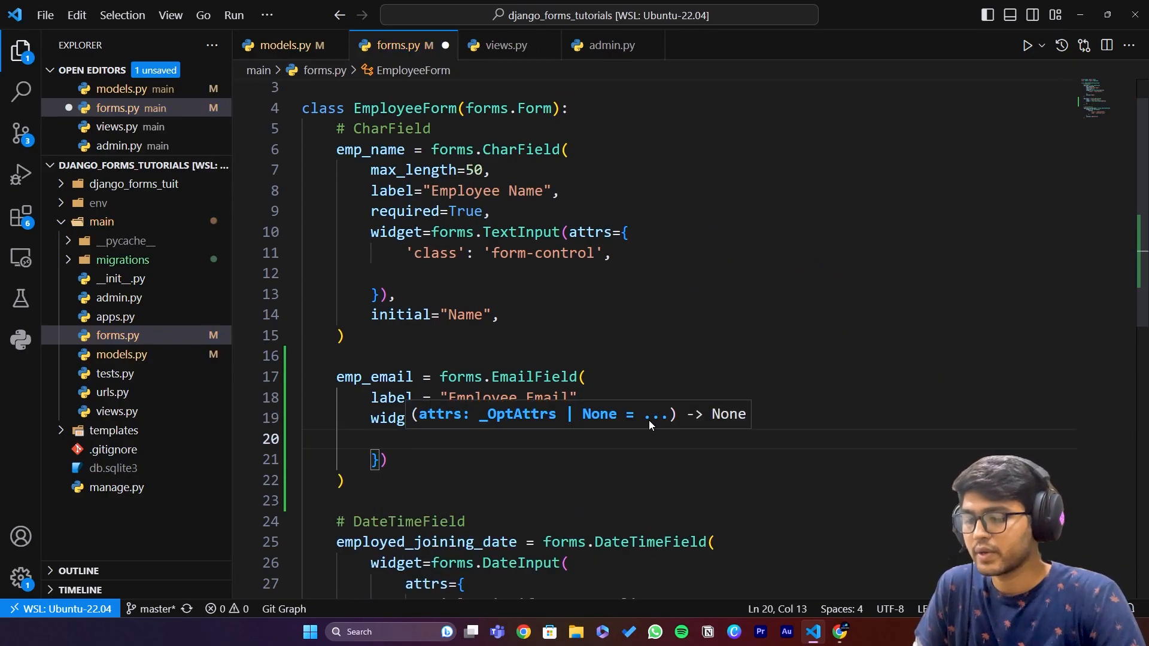
text(class': 'for')
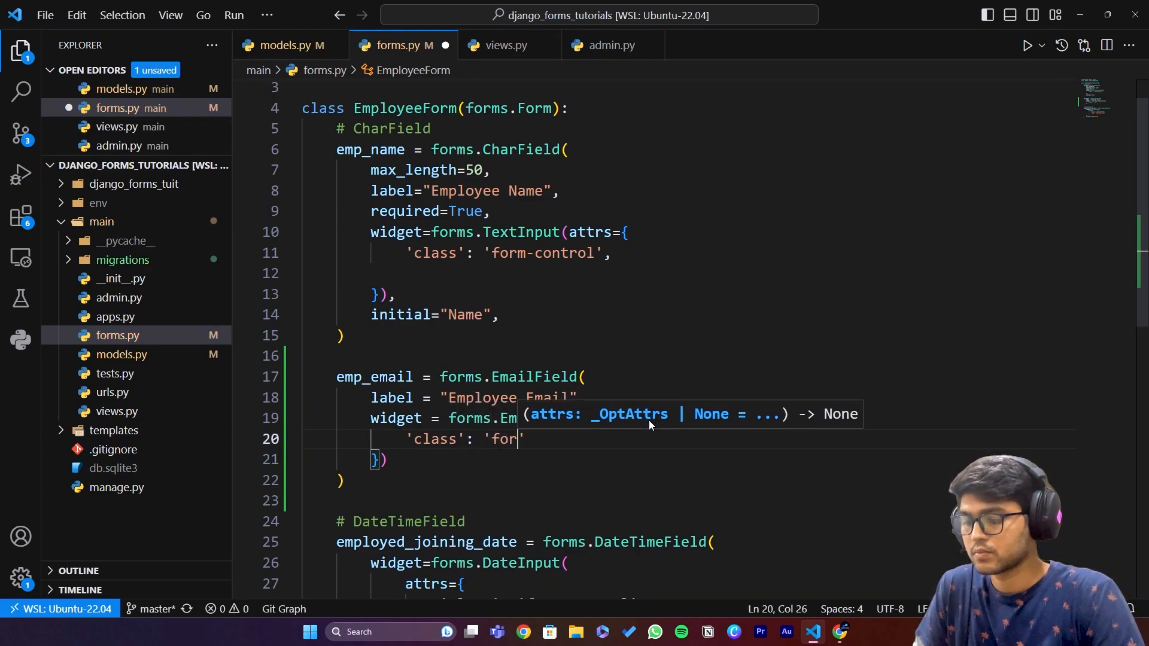
text(m-control)
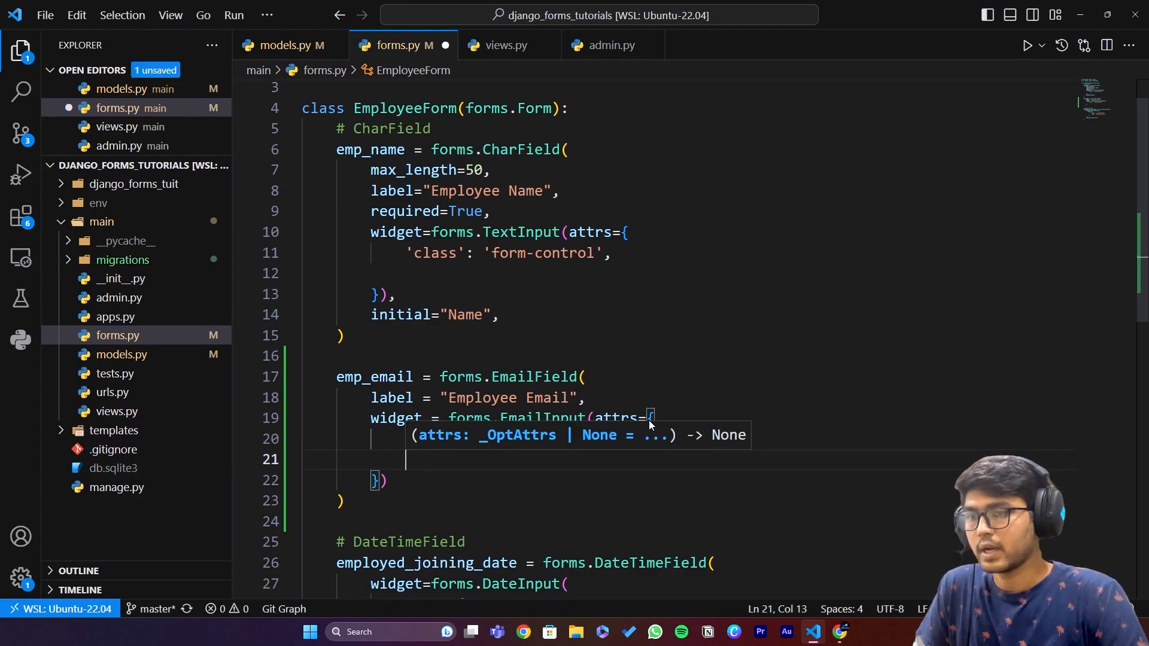
text(ty)
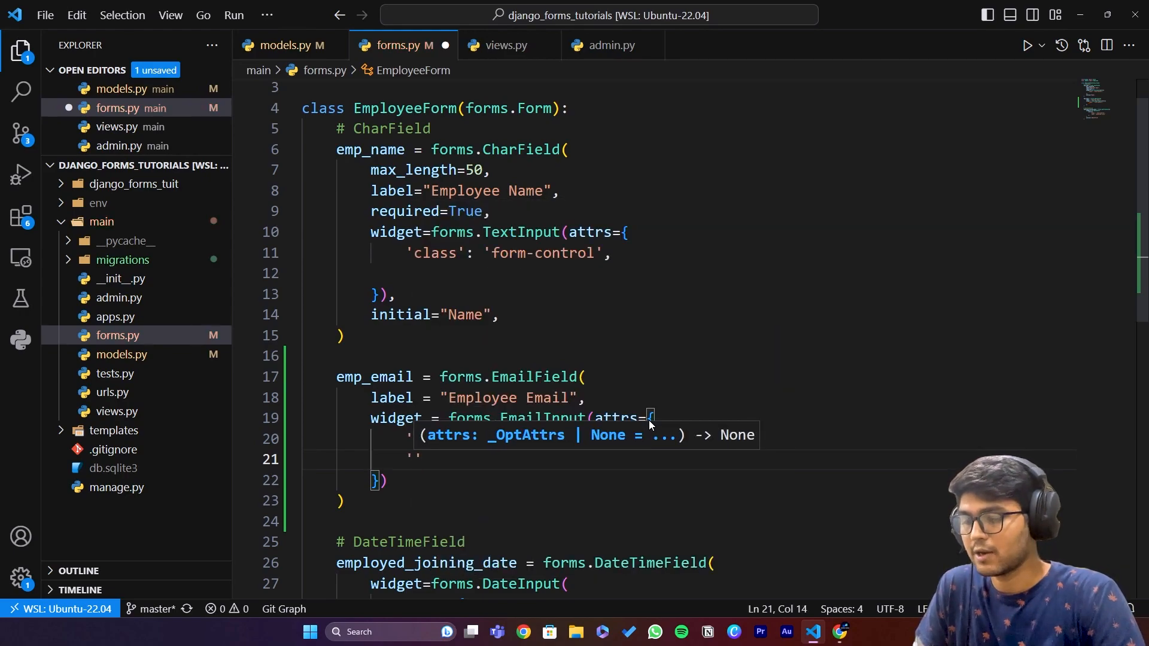
text('type')
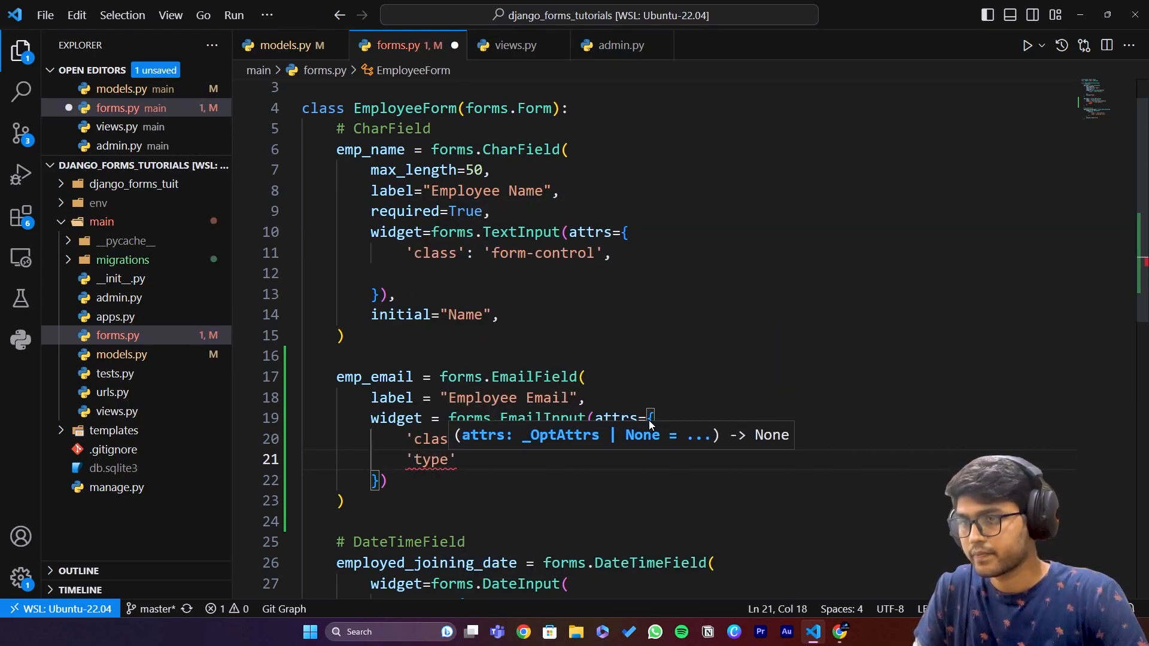
text(: 'r')
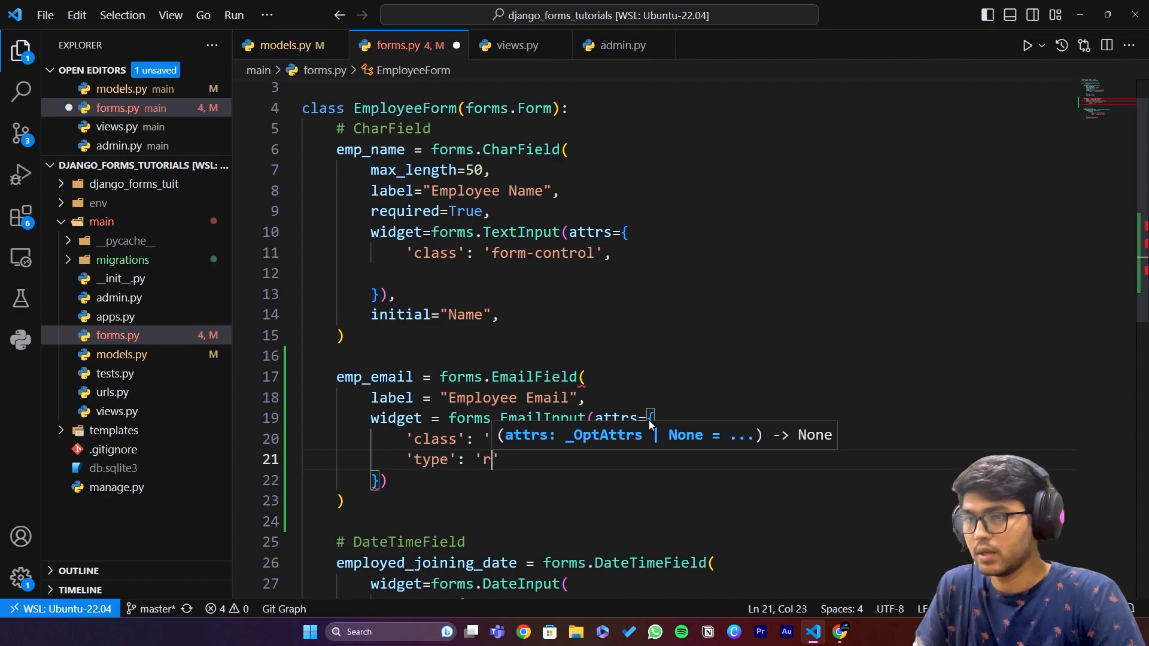
text(email)
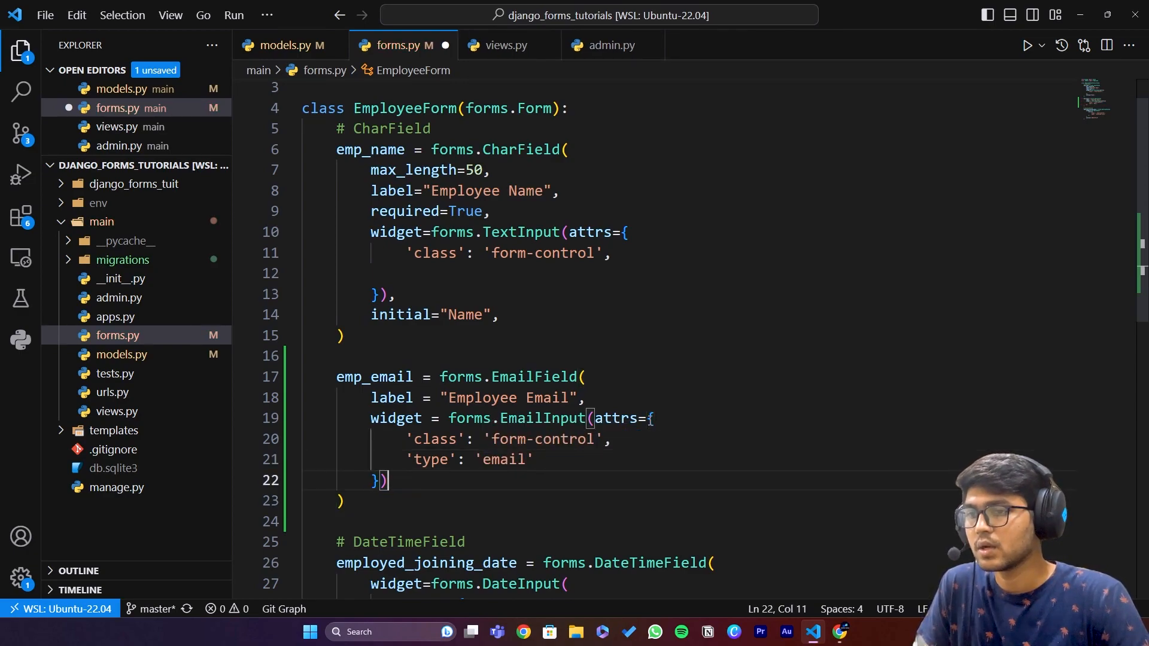
key(Enter)
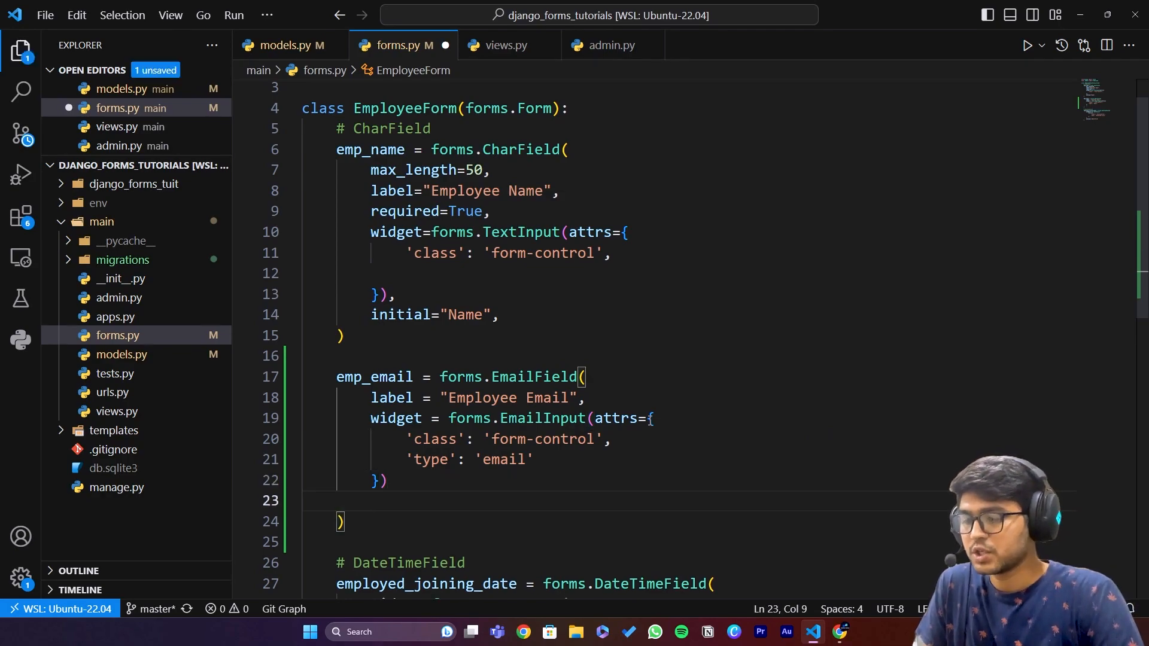
text(i)
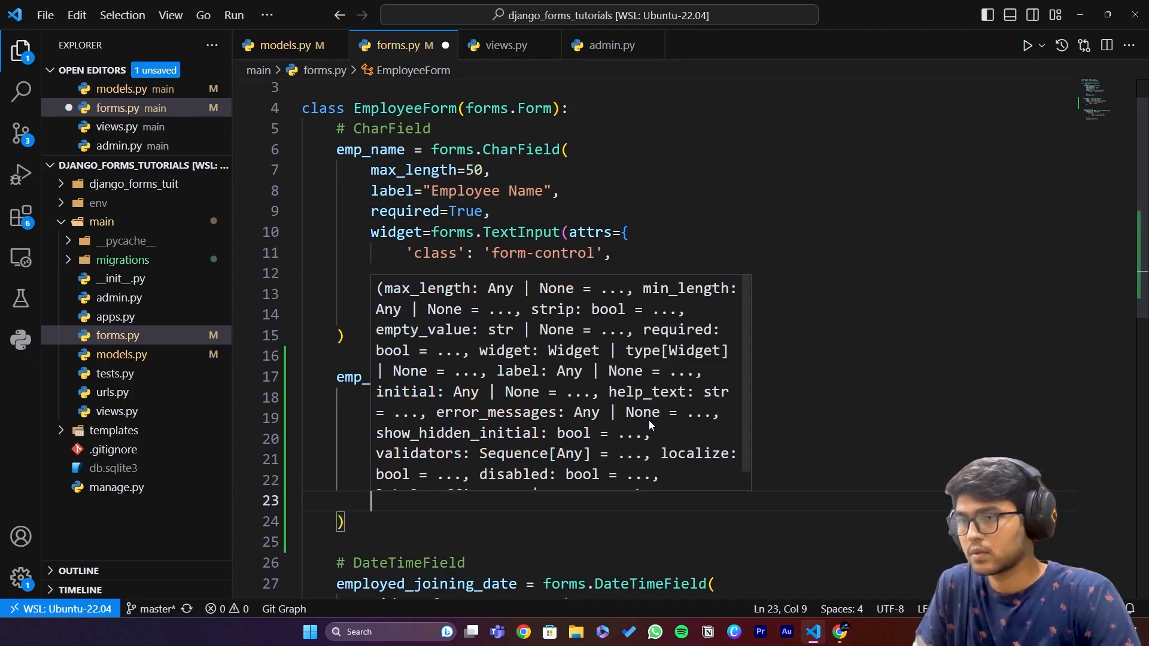
text(initial=)
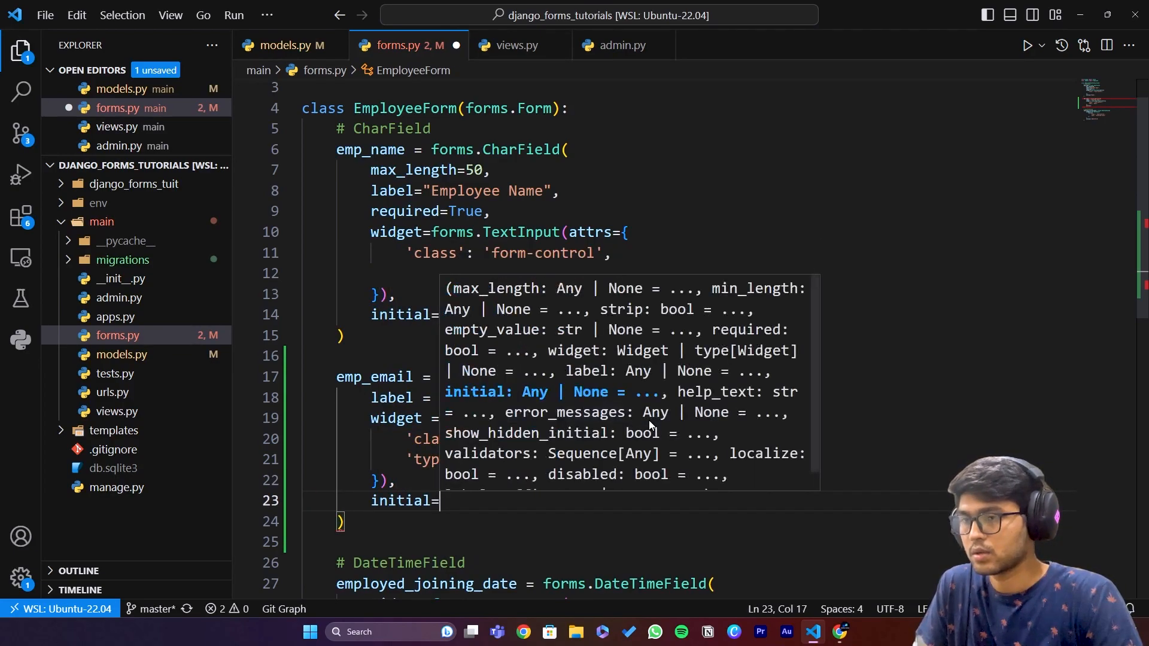
text(example@ex')
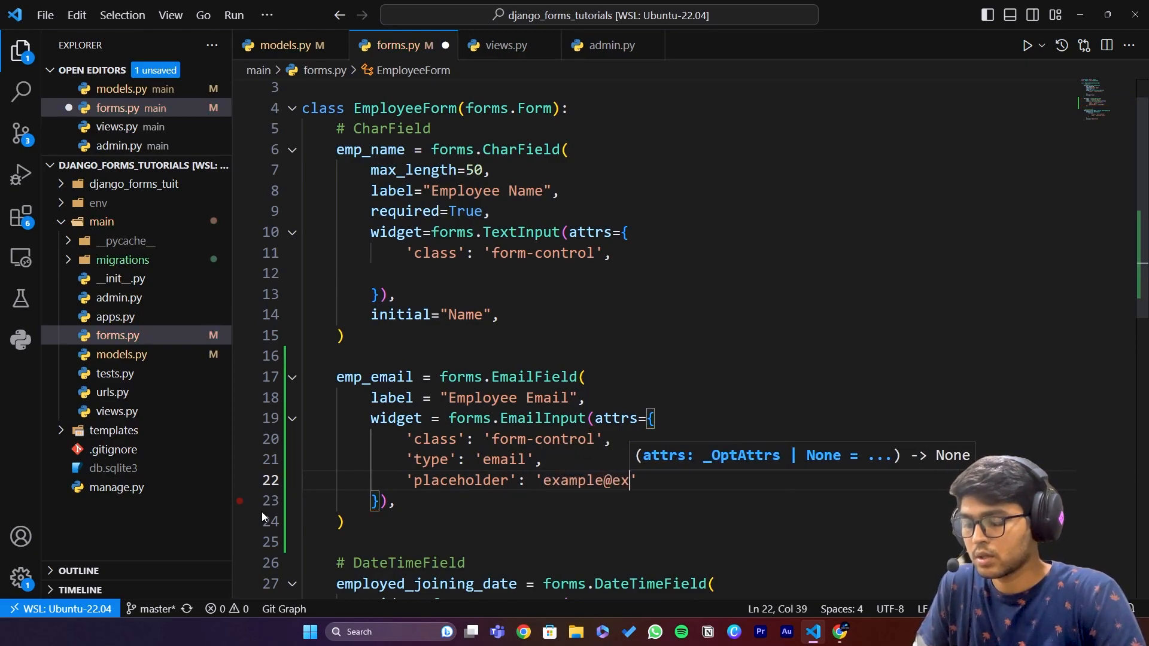
text(ample.com)
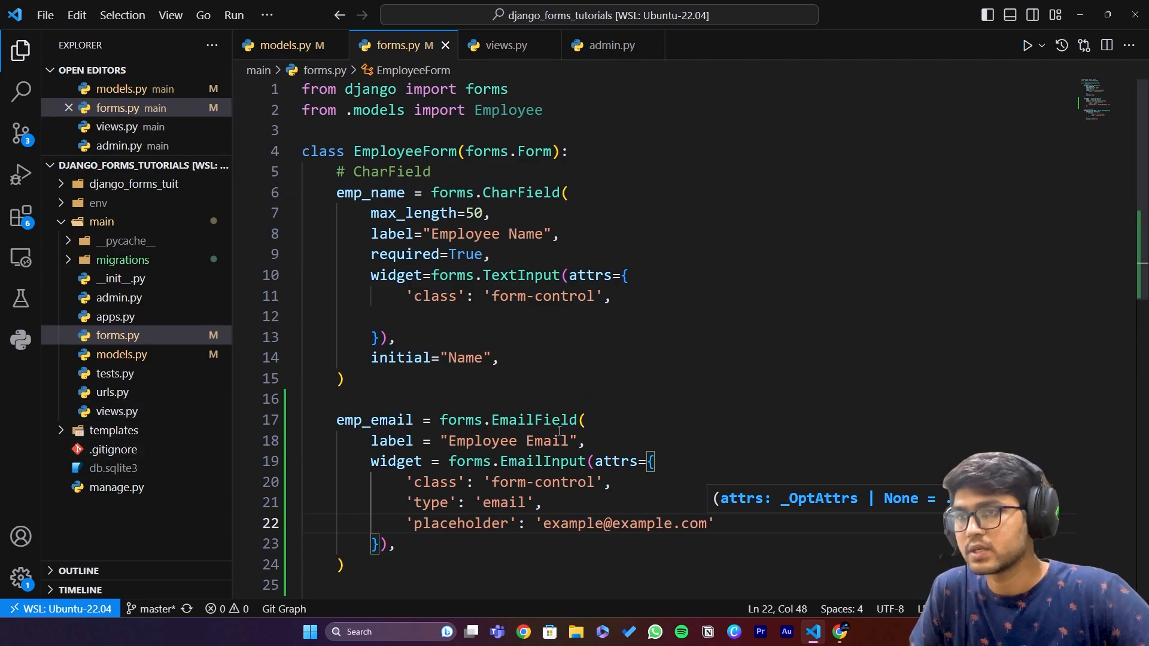
click(314, 399)
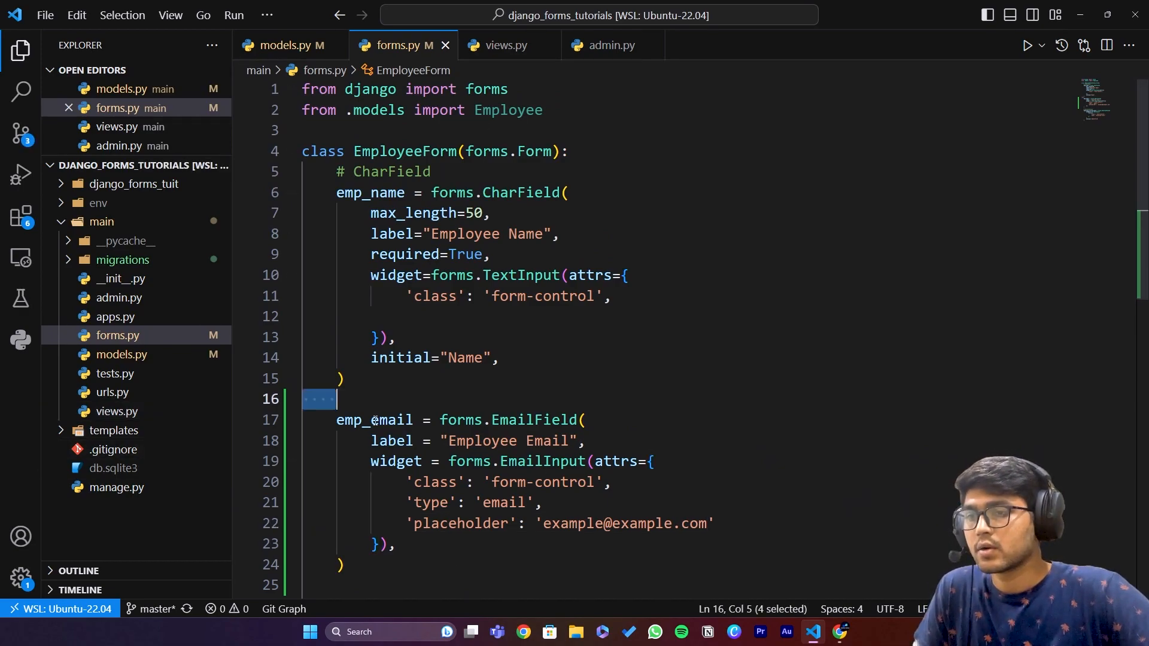
In views.py read email = form.cleaned_data['emp_email']
click(502, 45)
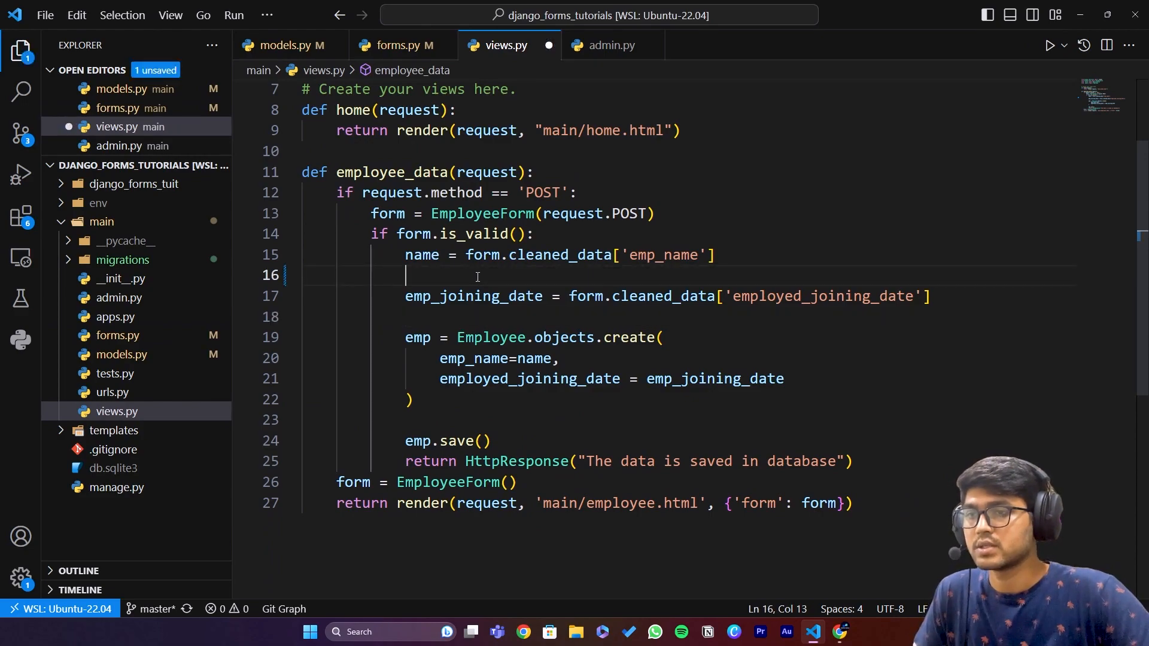
text(email)
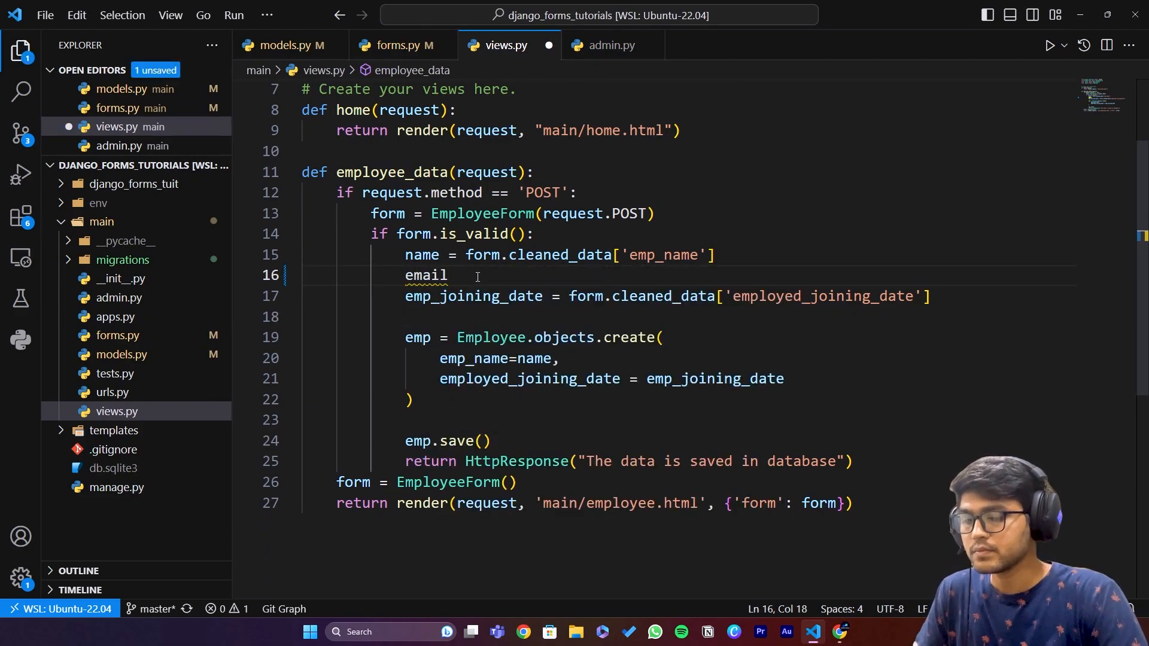
text(= f)
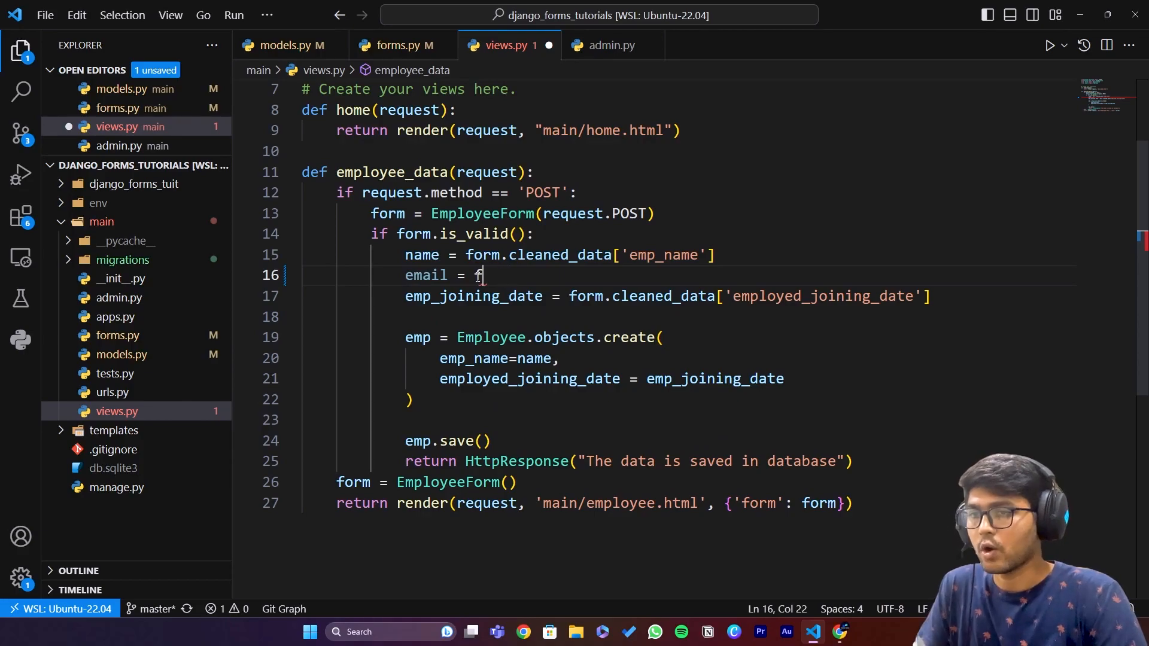
text(orm.cleaned_data)
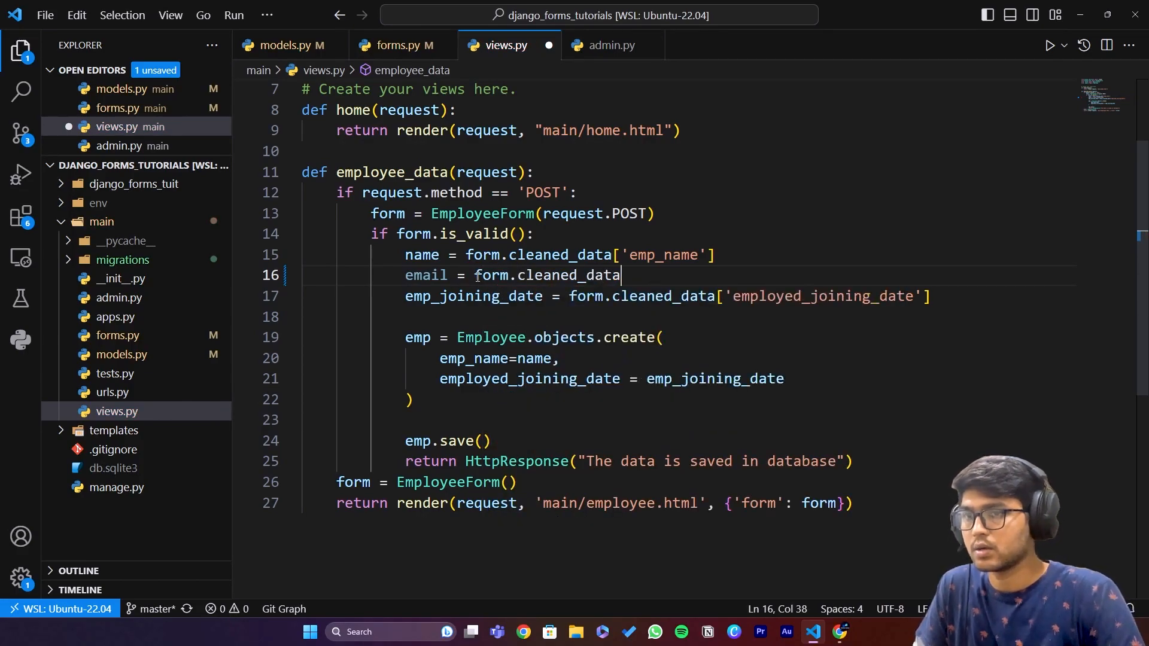
text([''])
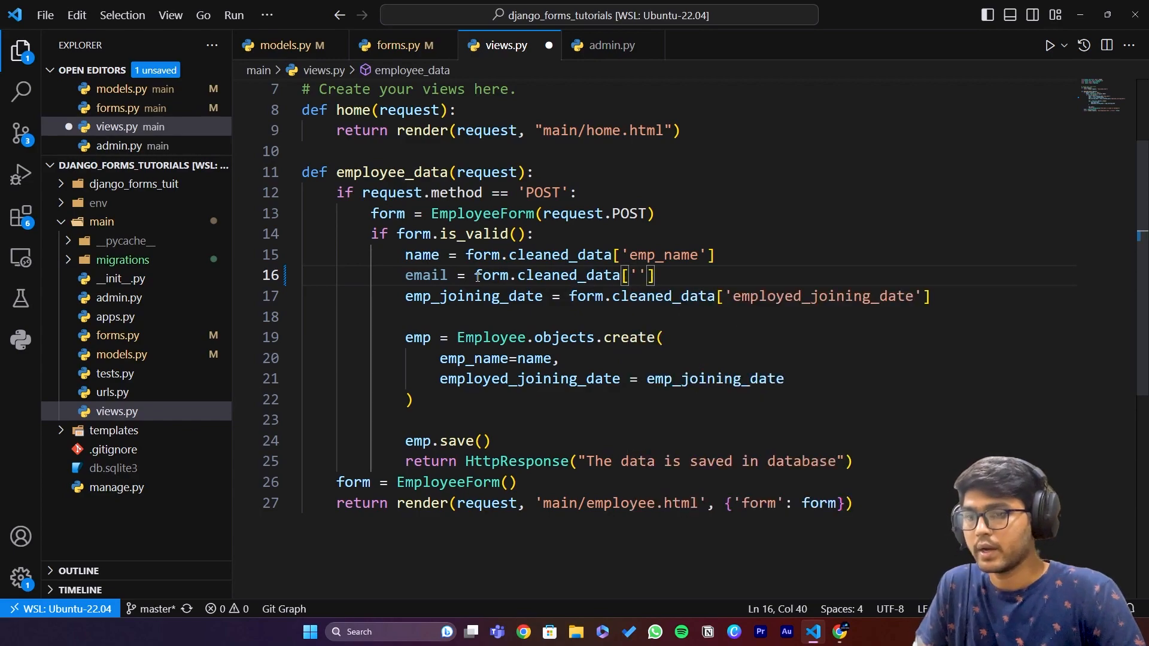
text(emp_email)
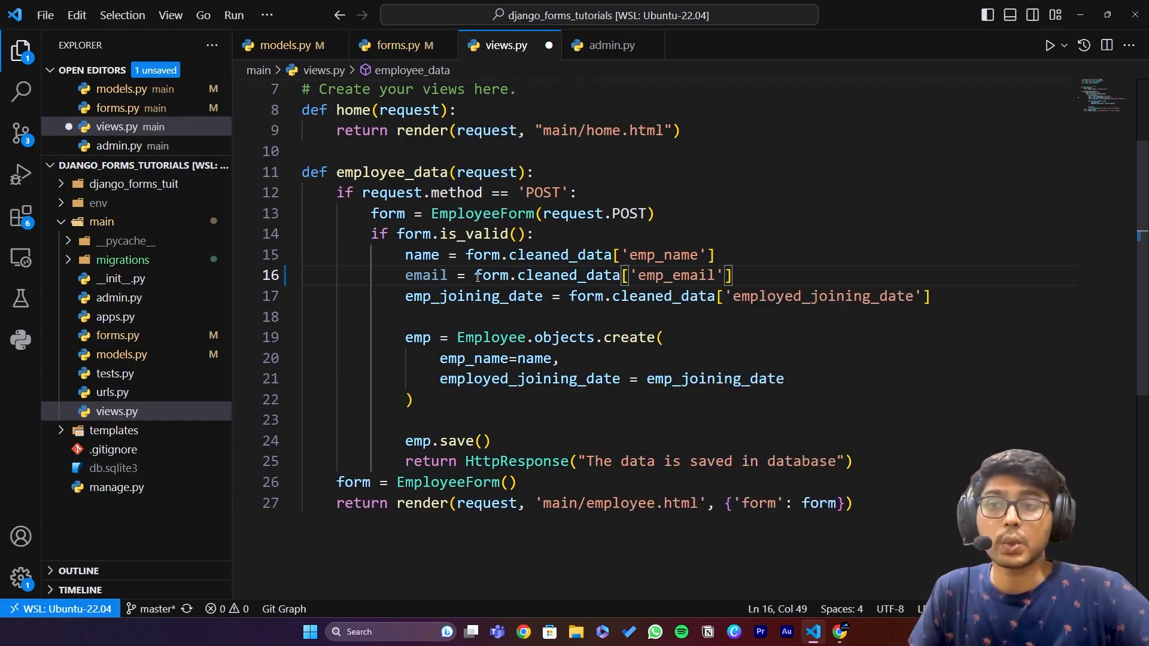
Begin passing emp_email into the Employee.objects.create() call
double_click(426, 275)
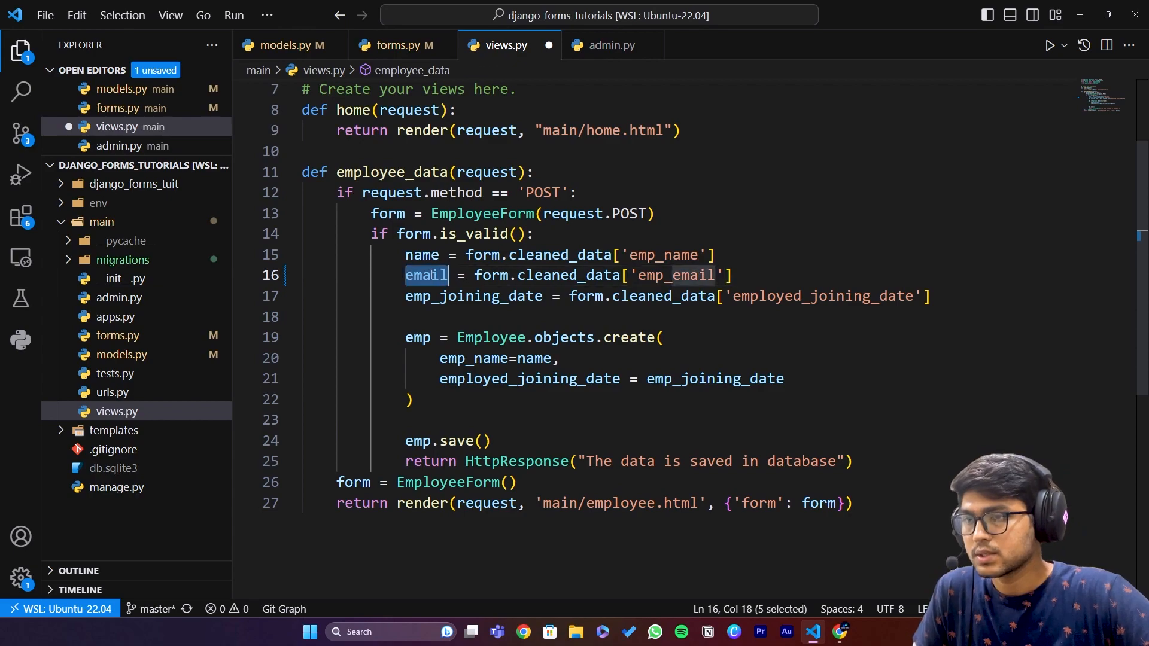
key(Enter)
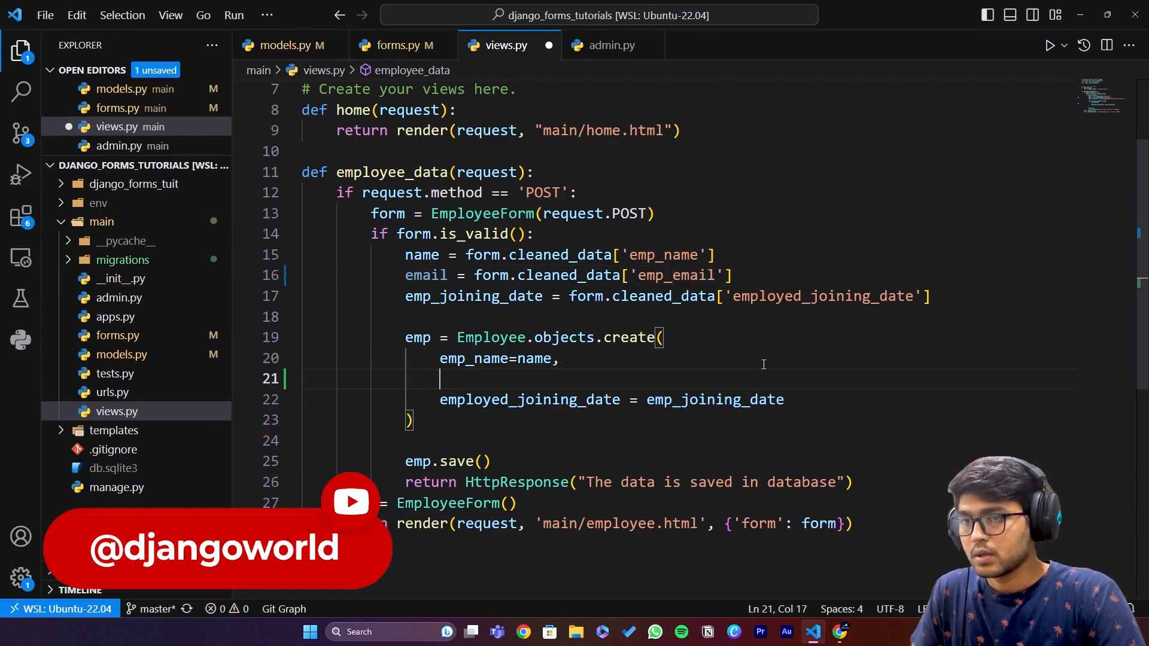
text(emp)
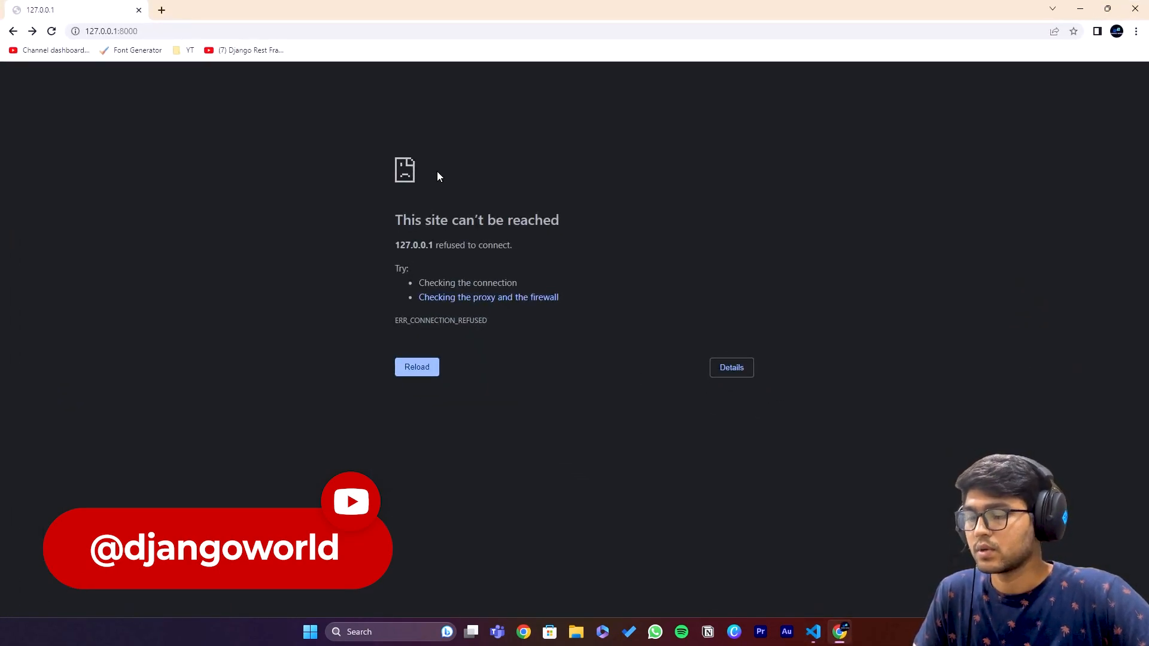
click(812, 632)
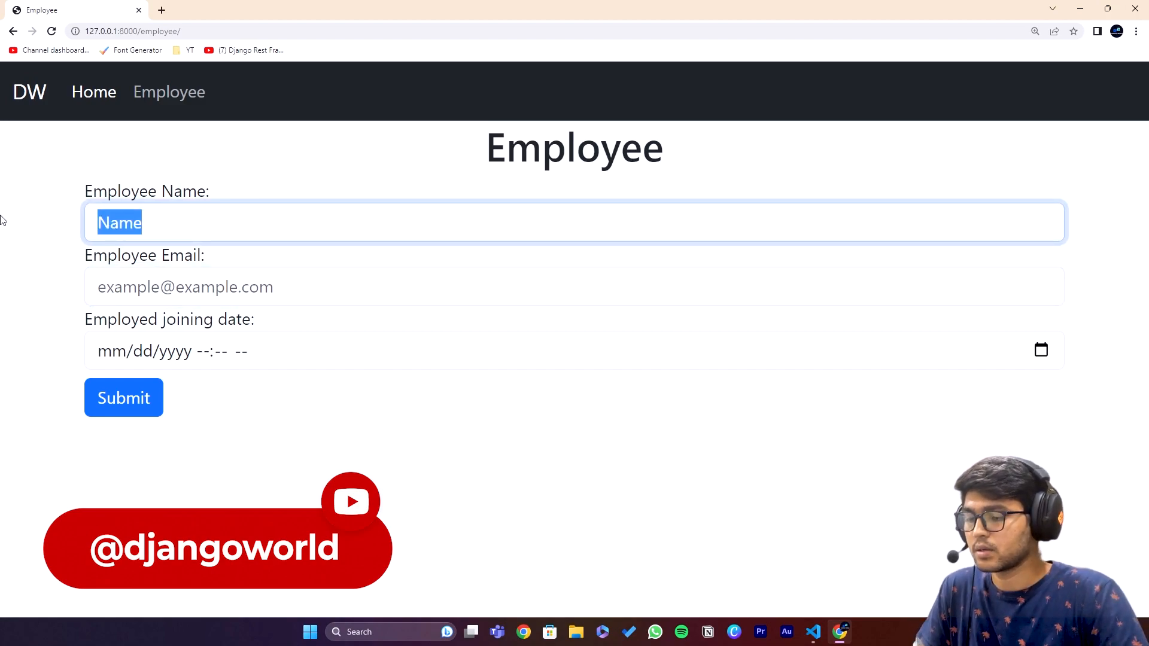
text(Devarshi)
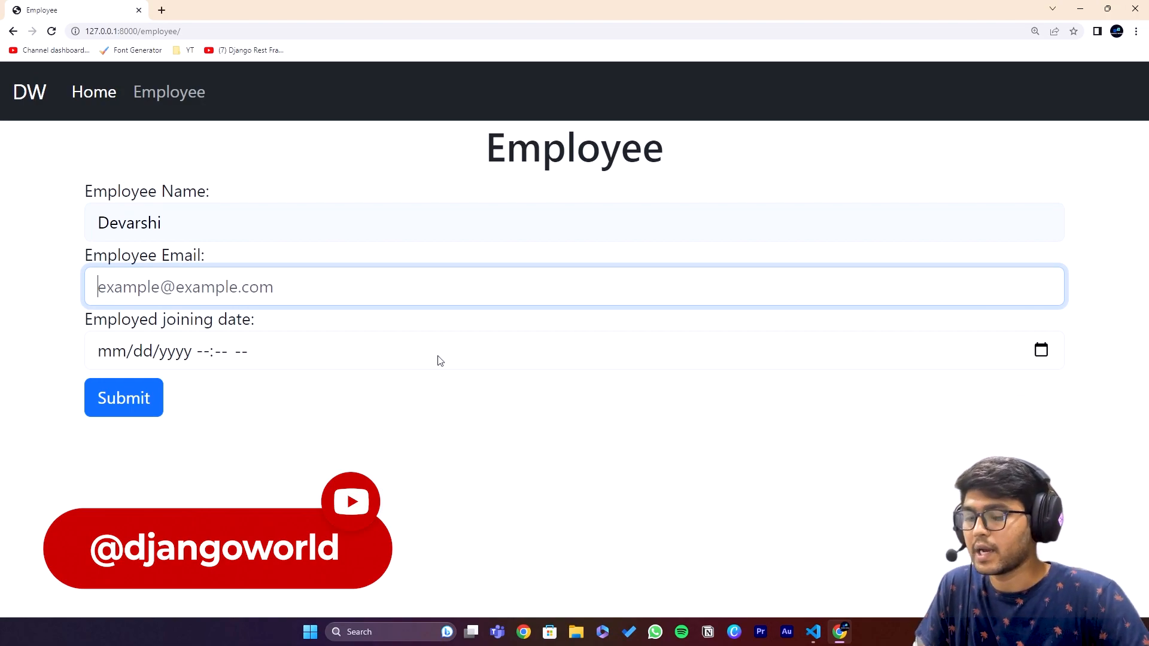
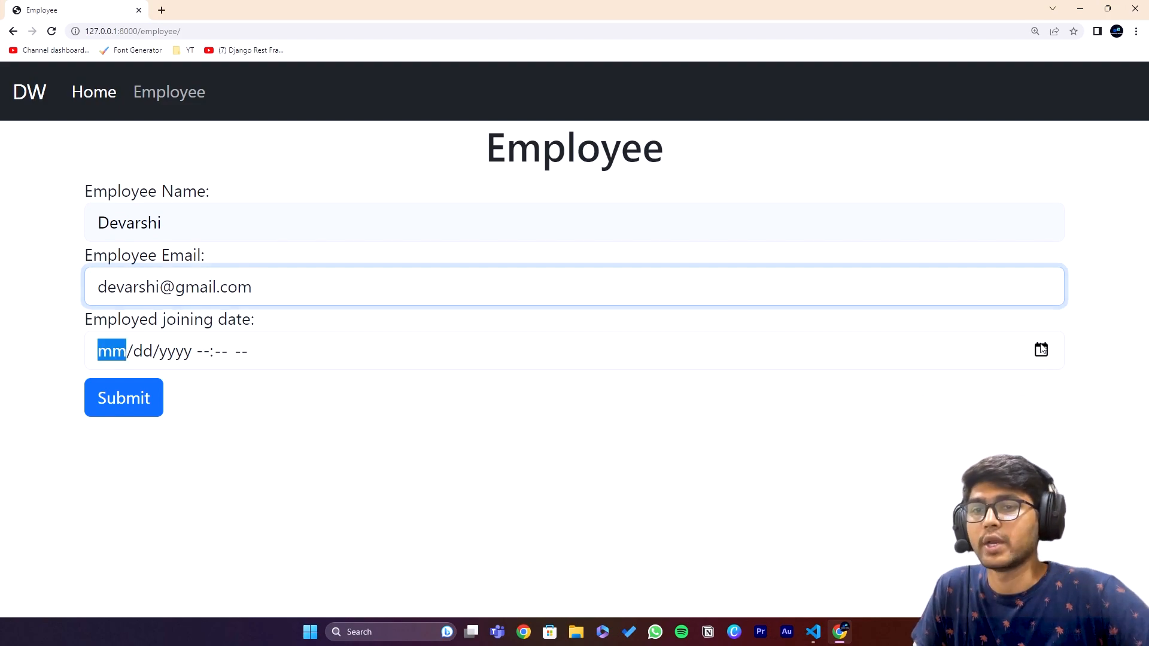
click(1039, 350)
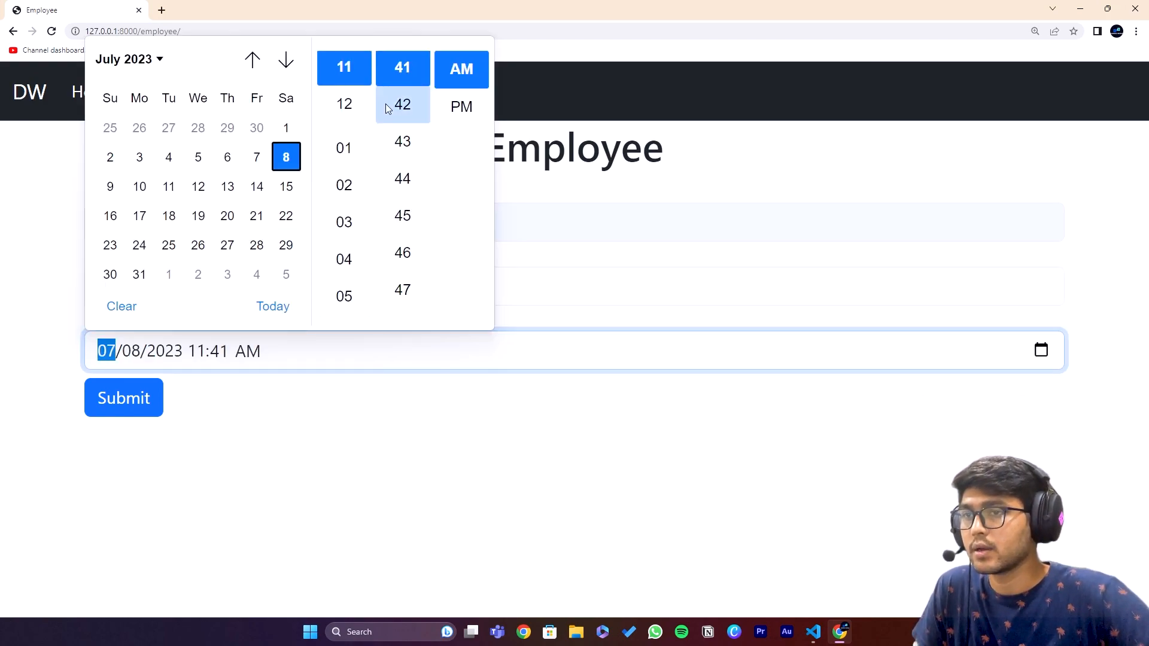
click(123, 398)
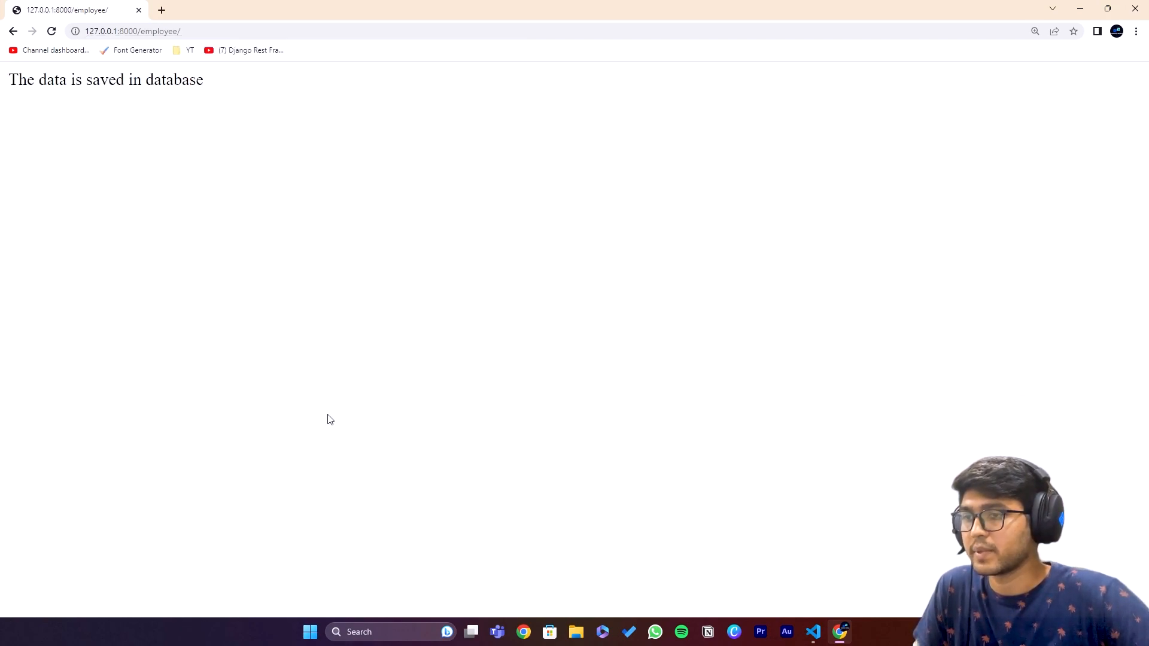
View Employee object (3) in Django admin to confirm its email and joining date, then return to the editor
click(161, 9)
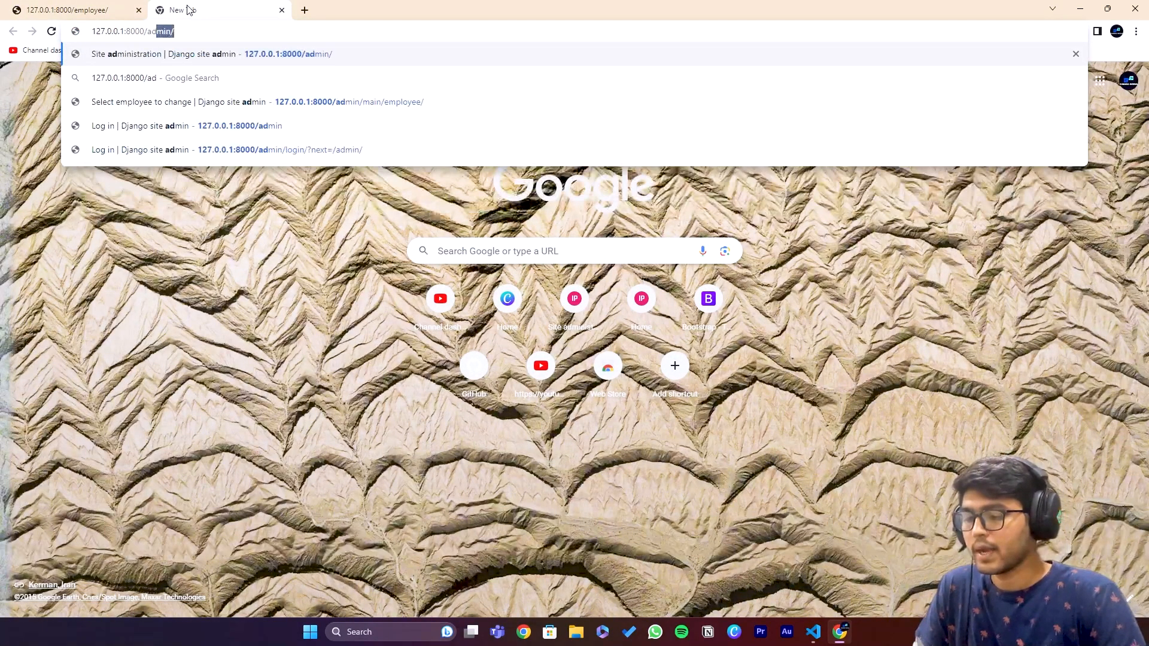
click(213, 54)
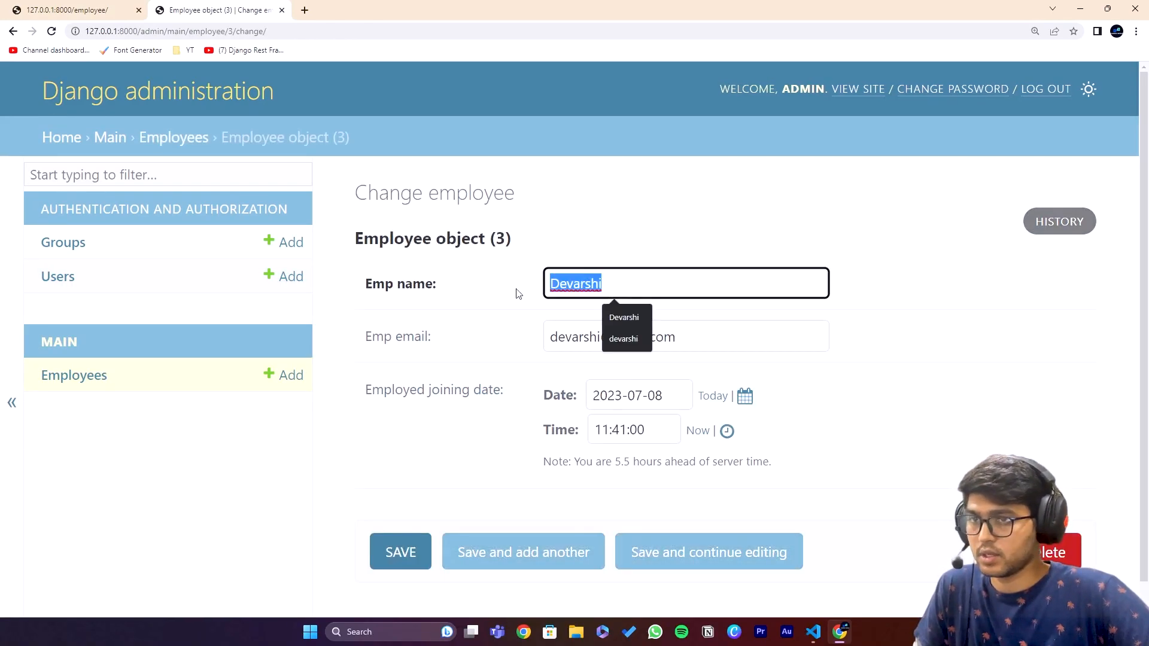
click(637, 395)
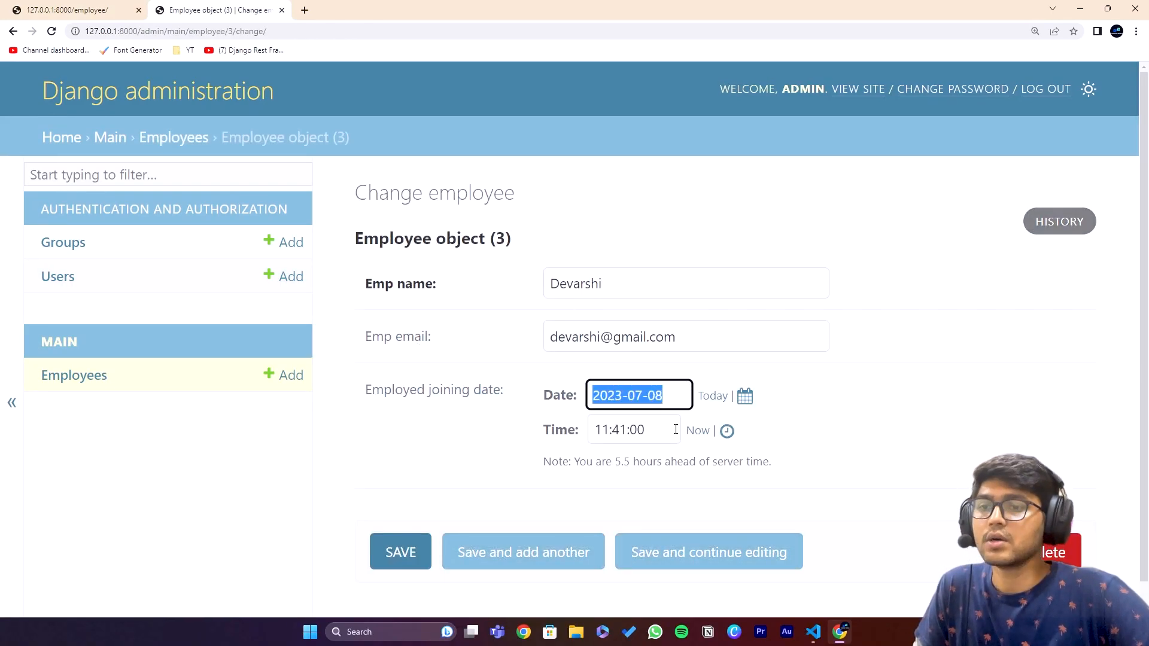
click(831, 422)
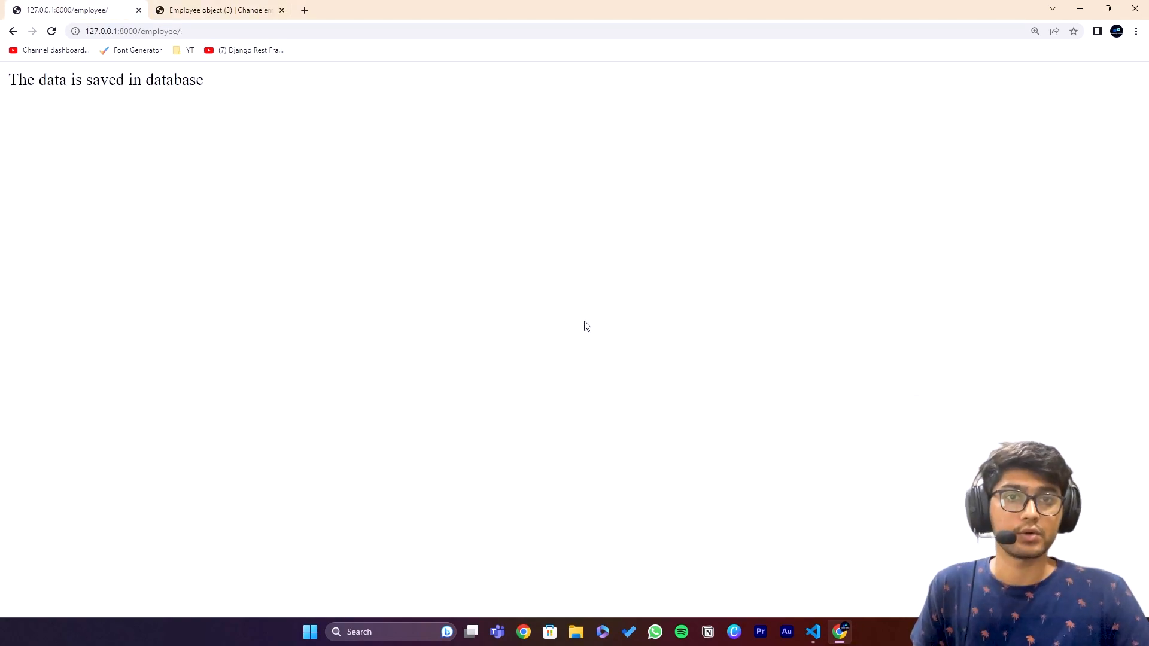
click(813, 632)
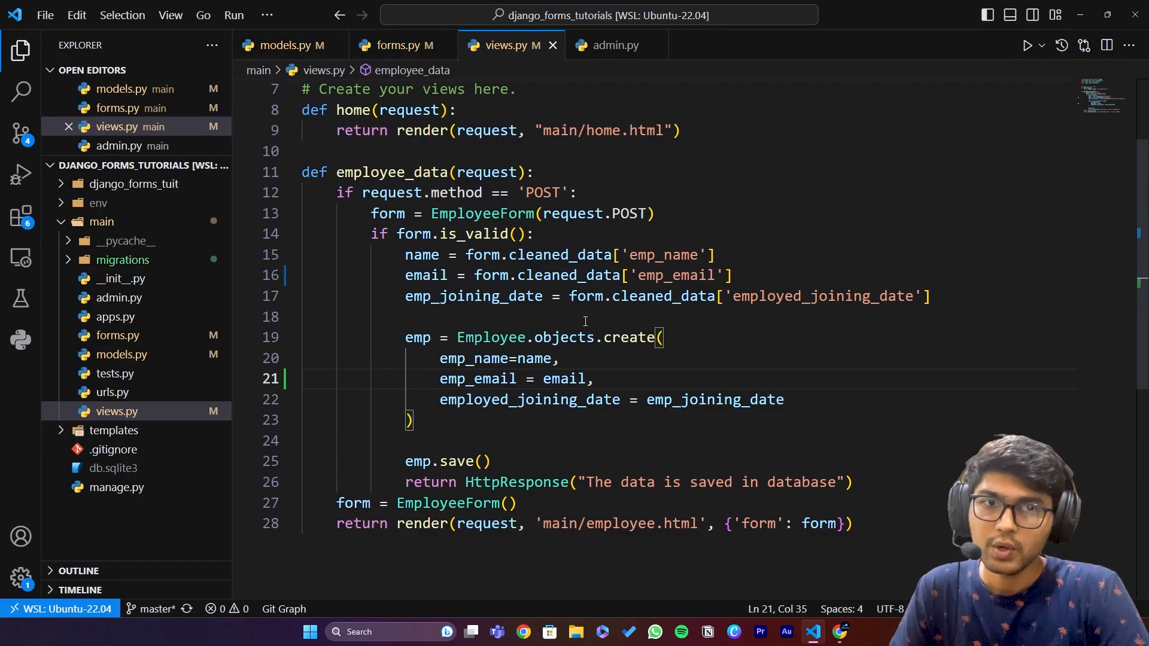